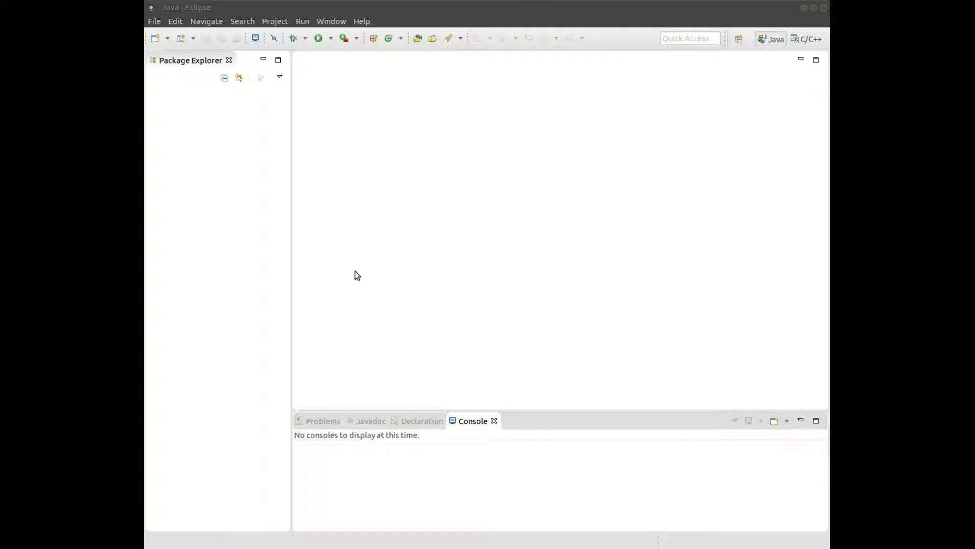
pyautogui.moveTo(348, 216)
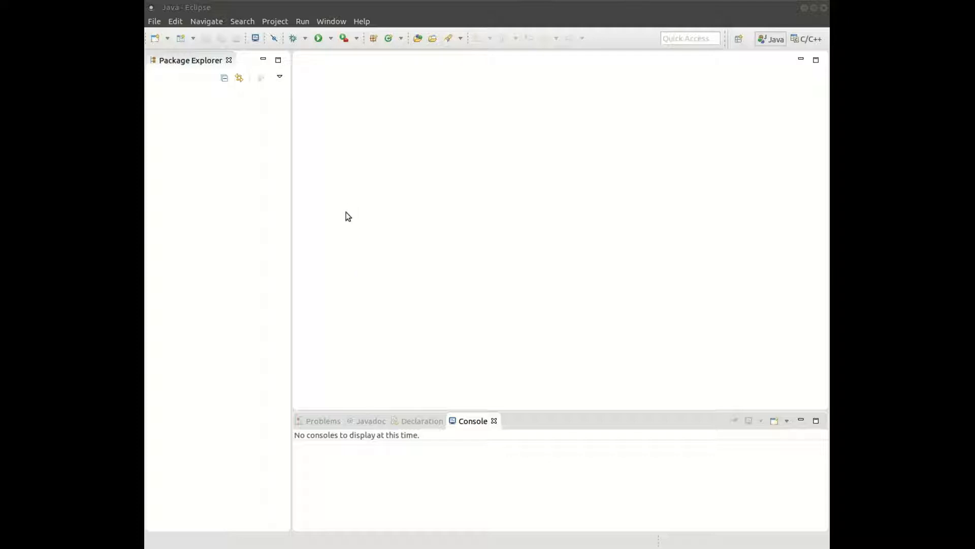
pyautogui.moveTo(352, 180)
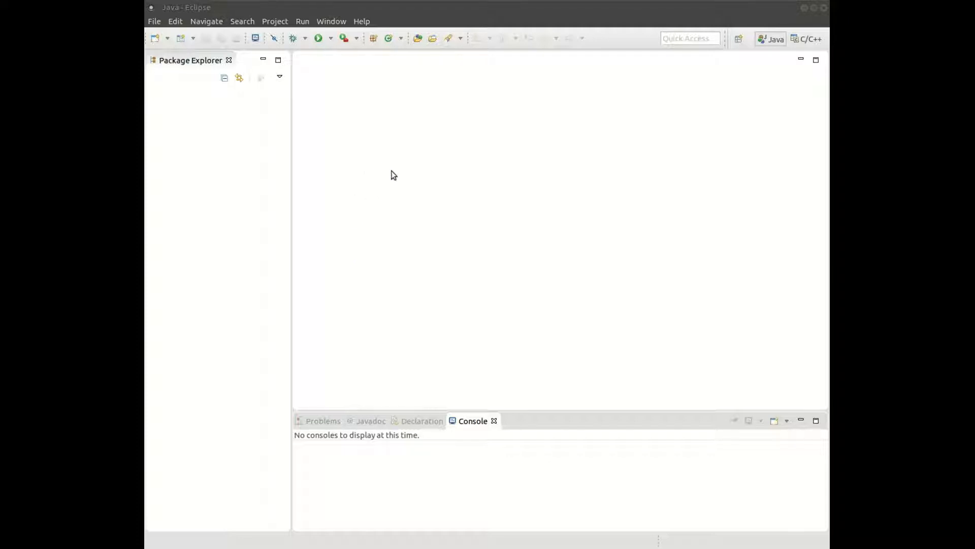
pyautogui.moveTo(348, 165)
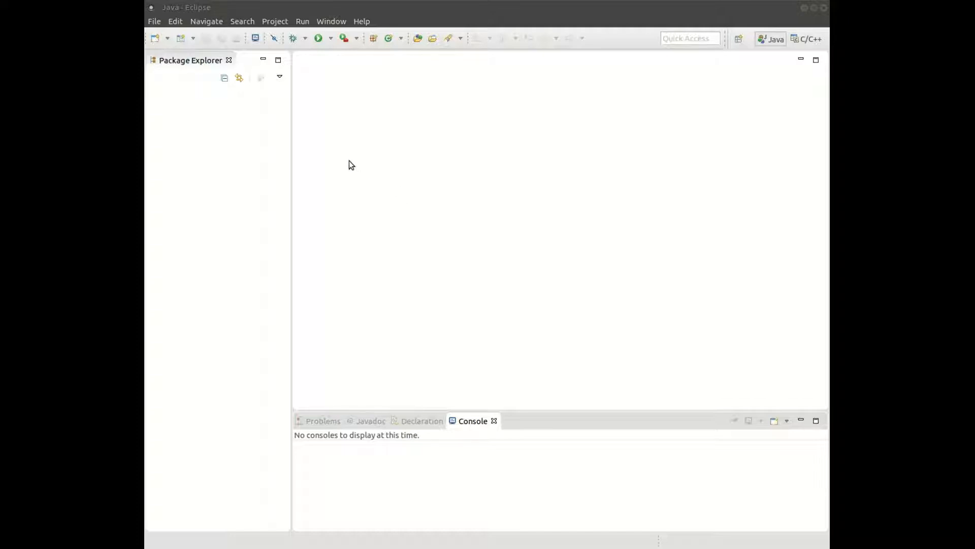
pyautogui.moveTo(427, 132)
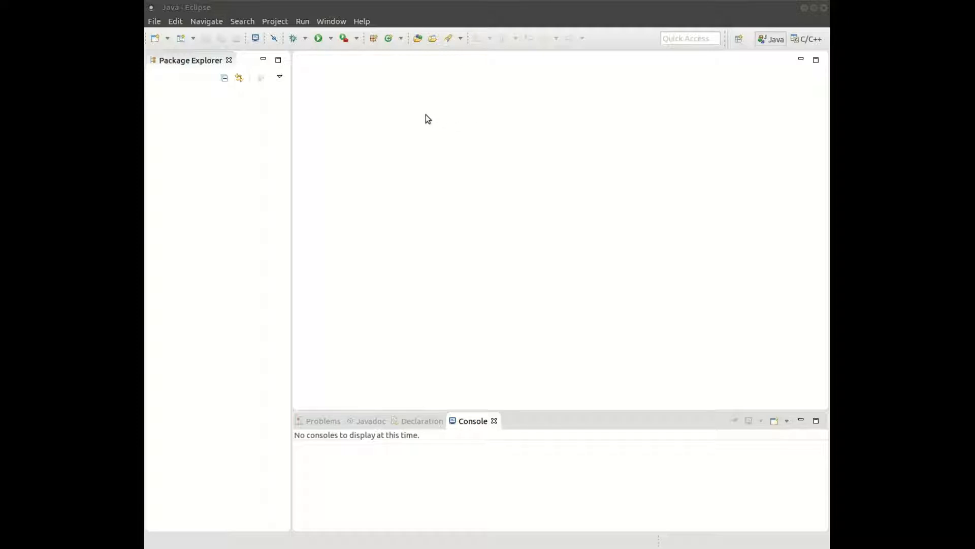
pyautogui.moveTo(375, 99)
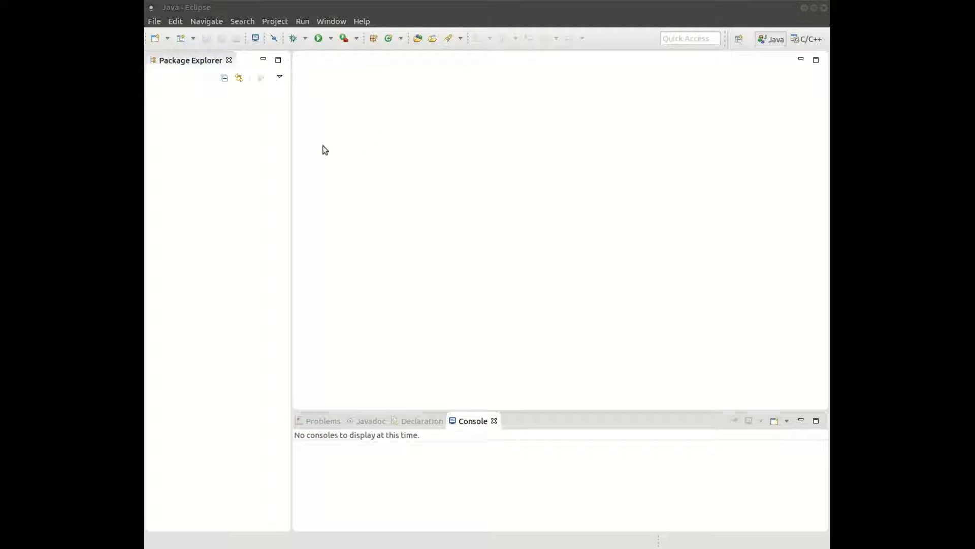
pyautogui.moveTo(297, 170)
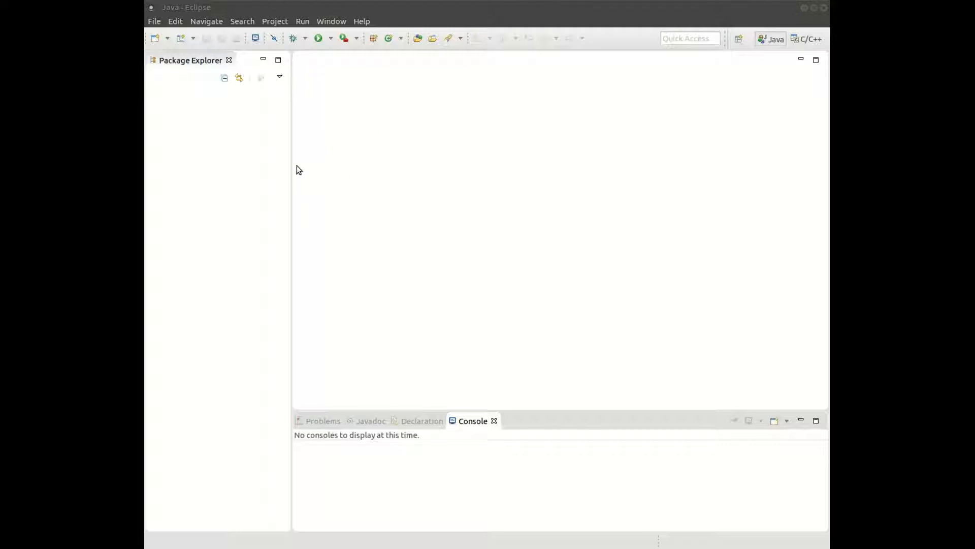
pyautogui.moveTo(261, 174)
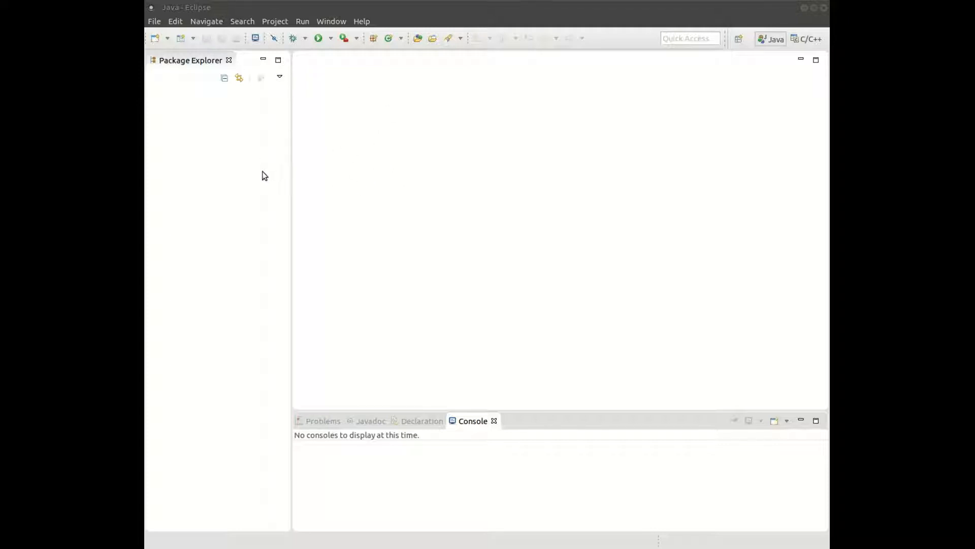
pyautogui.moveTo(336, 146)
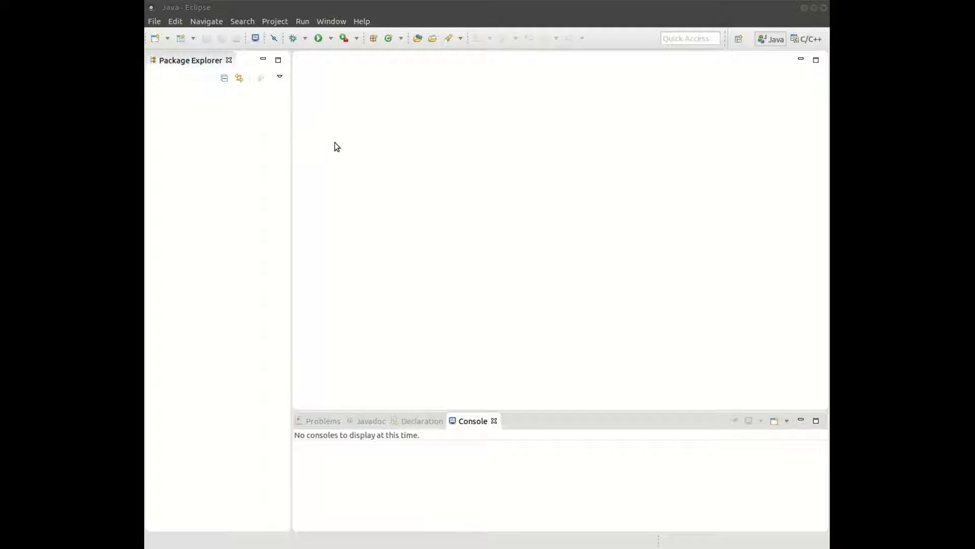
# - Create the Java project JNIDemo using the default JRE and project layout
pyautogui.click(153, 21)
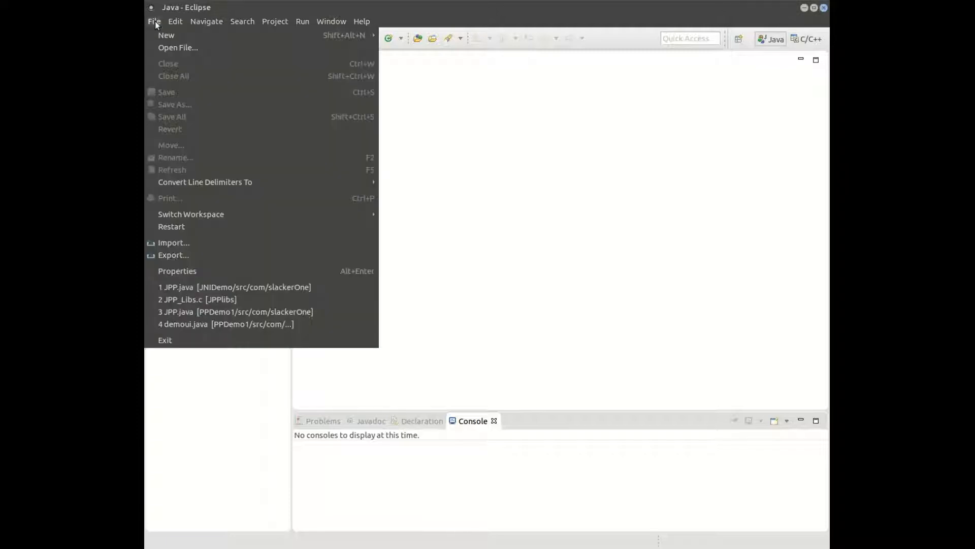
pyautogui.moveTo(166, 35)
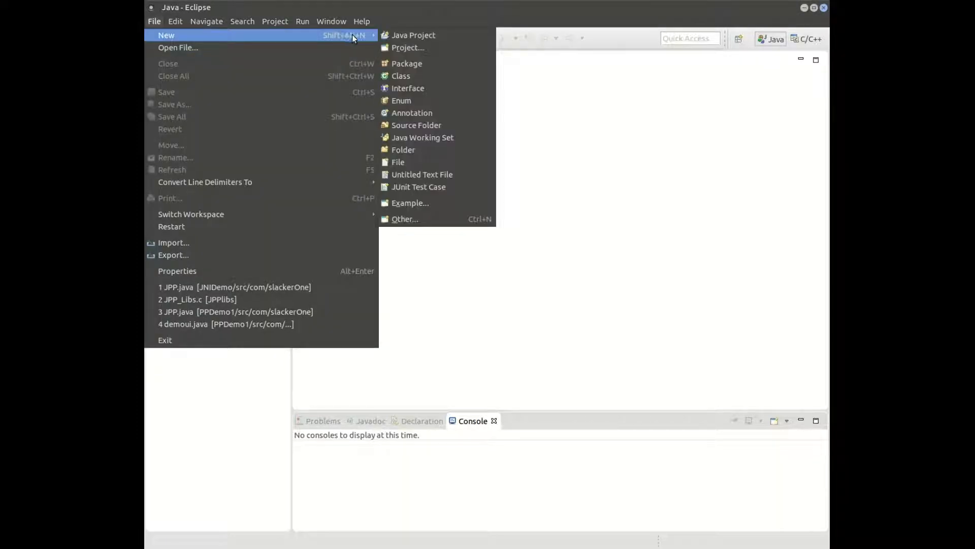
pyautogui.moveTo(414, 35)
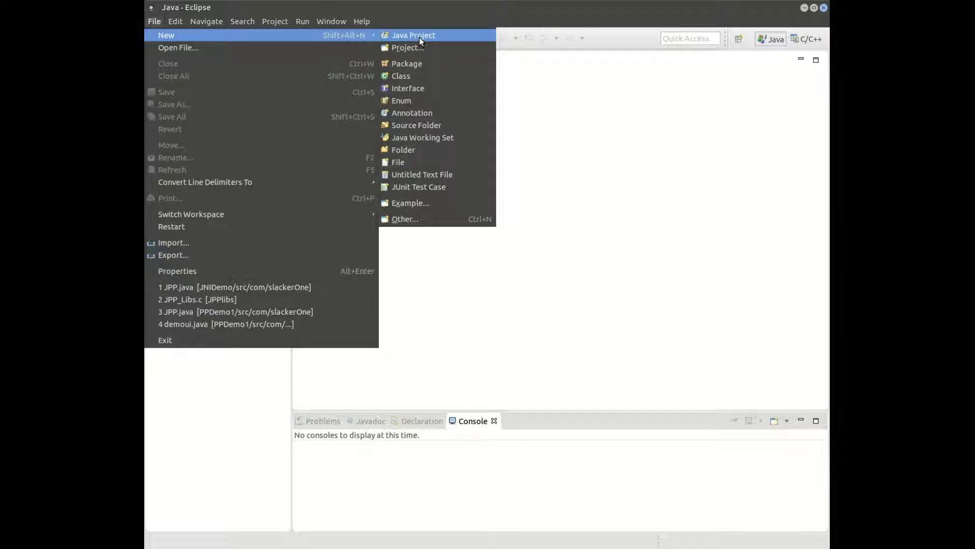
pyautogui.click(413, 35)
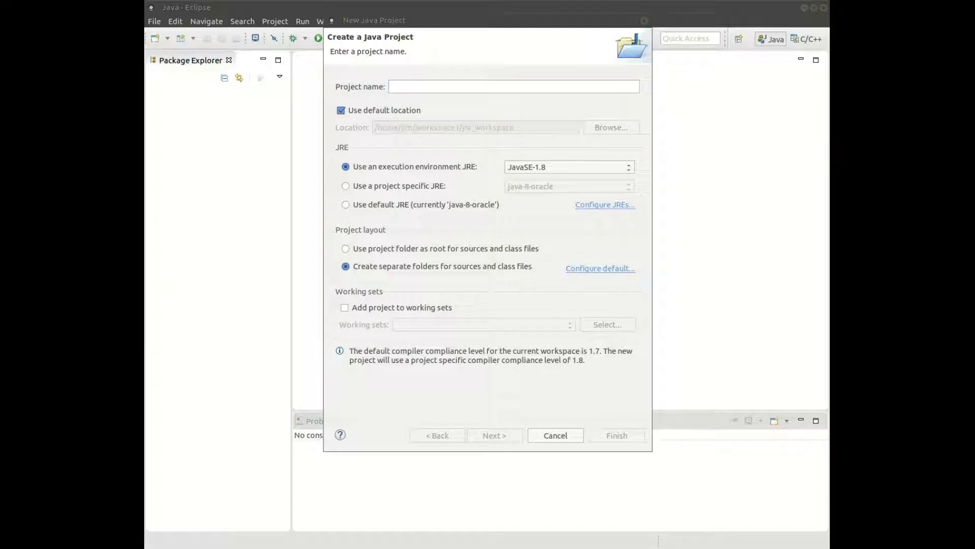
pyautogui.click(513, 87)
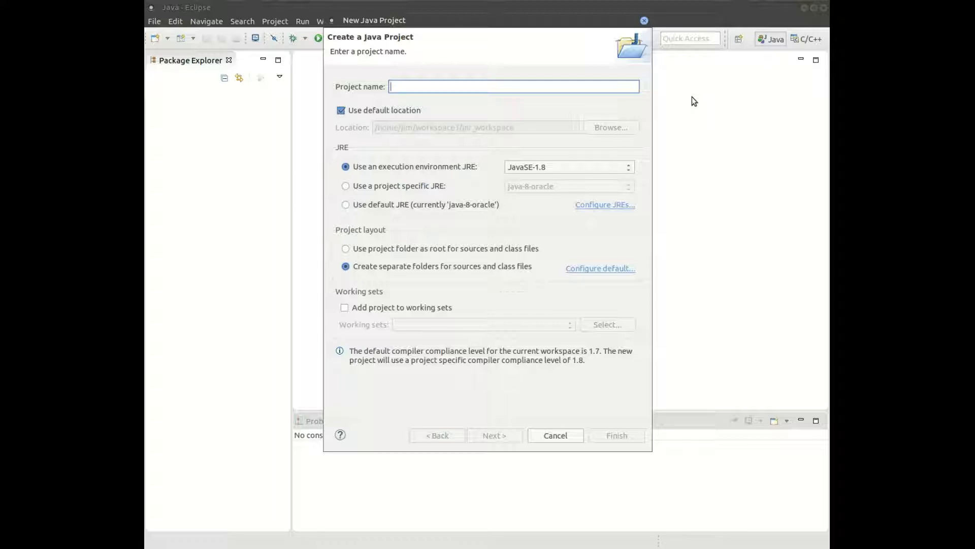
pyautogui.write('JNIDemo')
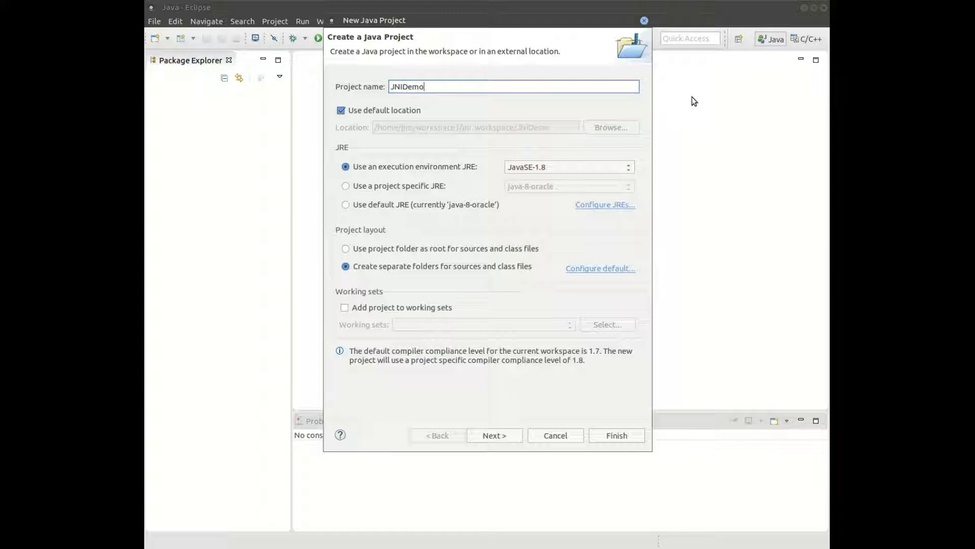
pyautogui.click(616, 434)
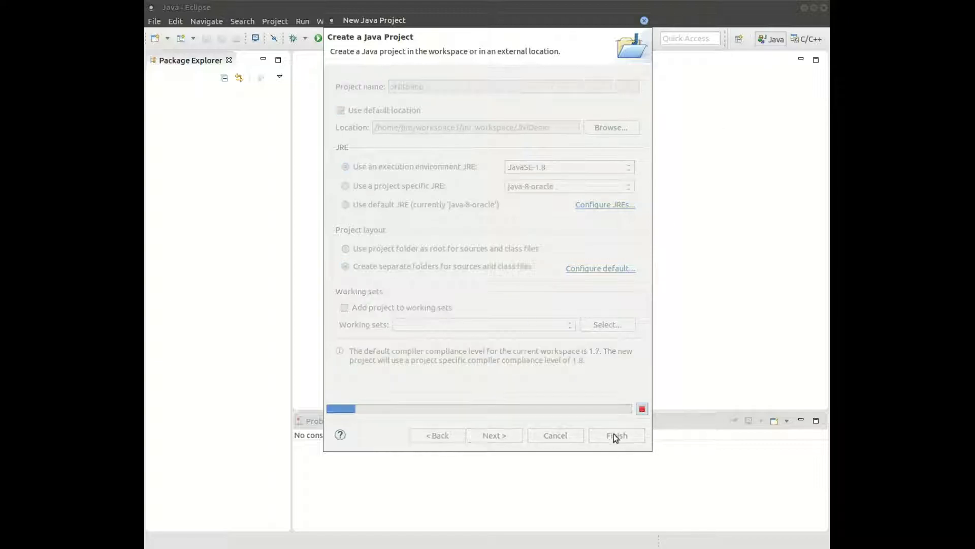
pyautogui.click(616, 435)
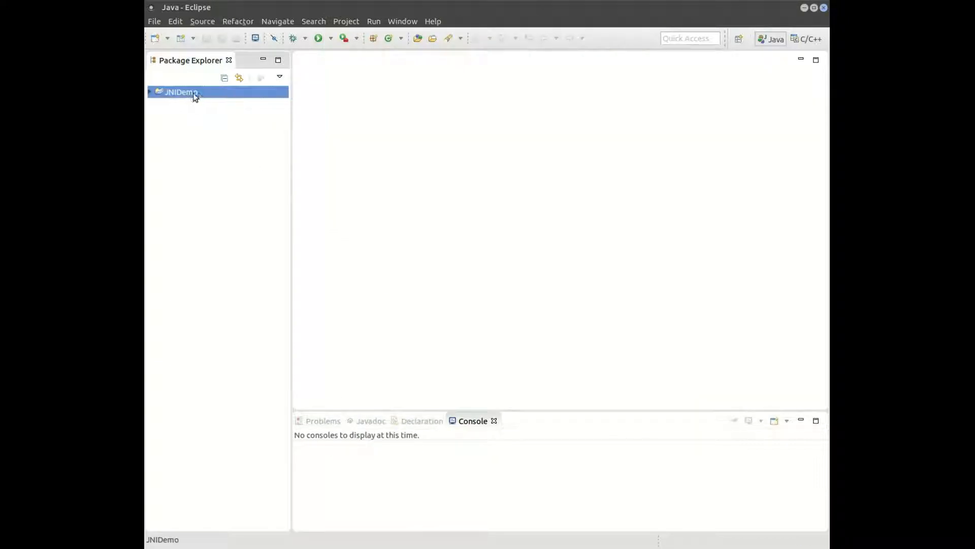
# - Create public class JPP in package com.slackerOne inside JNIDemo
pyautogui.rightClick(181, 92)
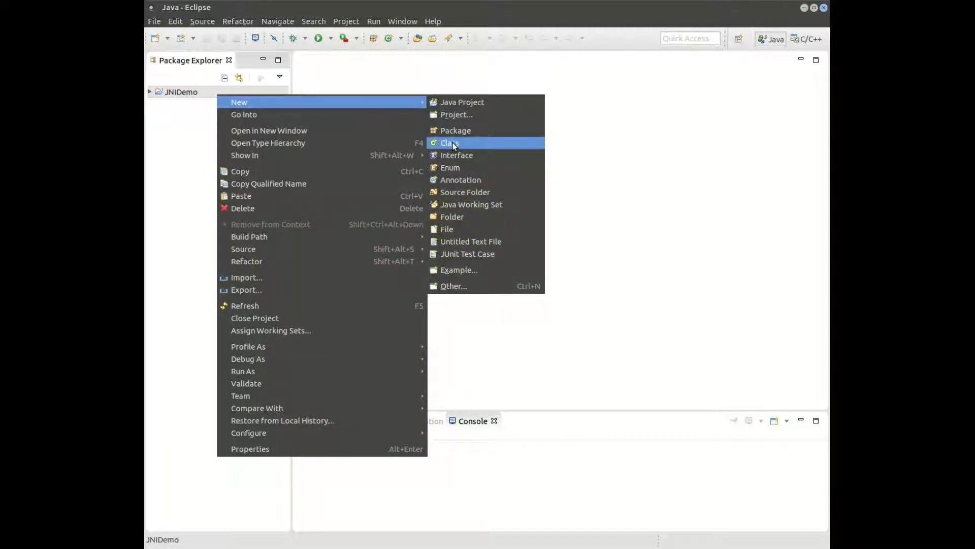
pyautogui.click(449, 143)
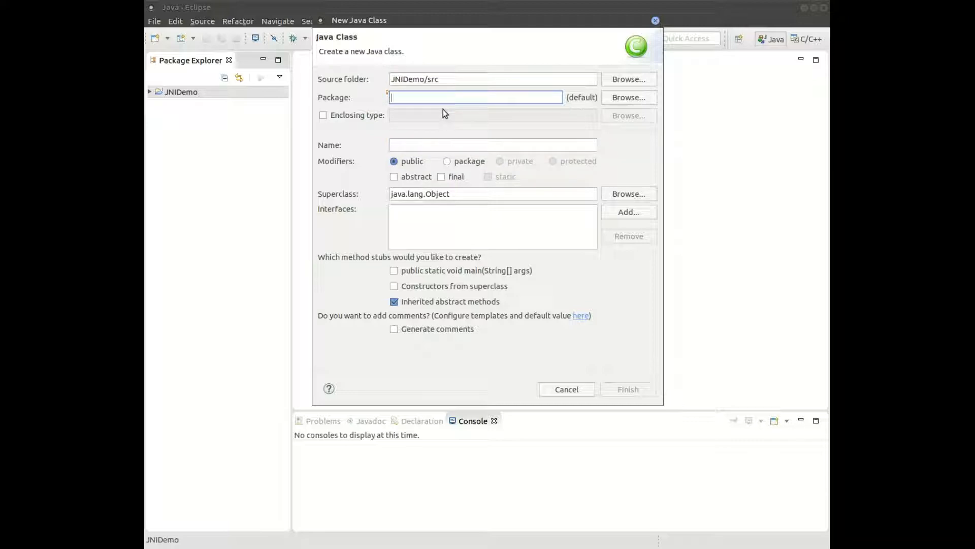
pyautogui.write('com.slackerOne')
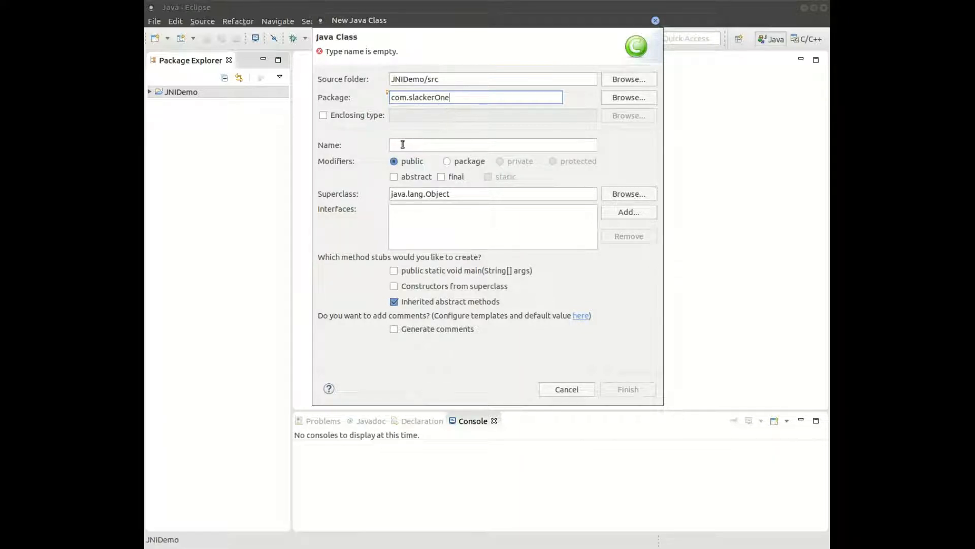
pyautogui.click(491, 145)
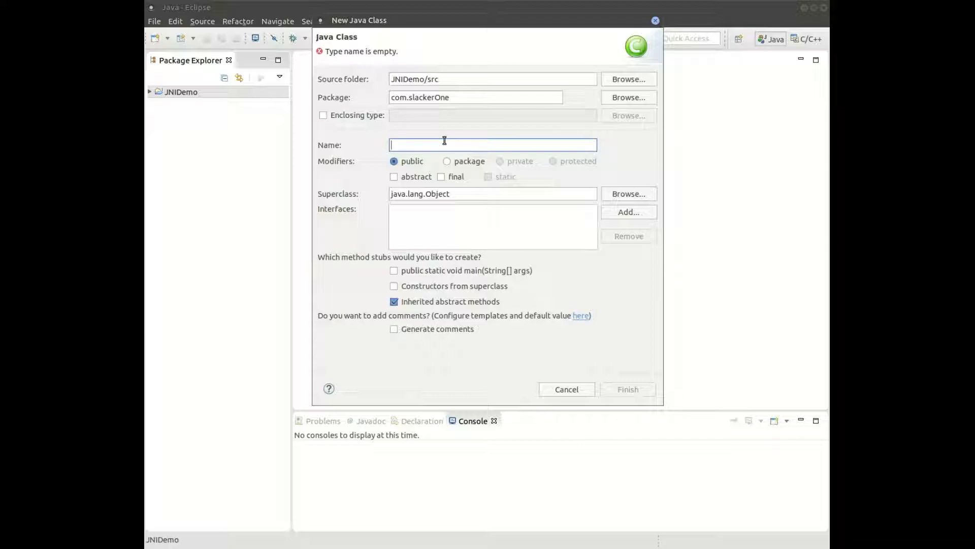
pyautogui.write('JPP')
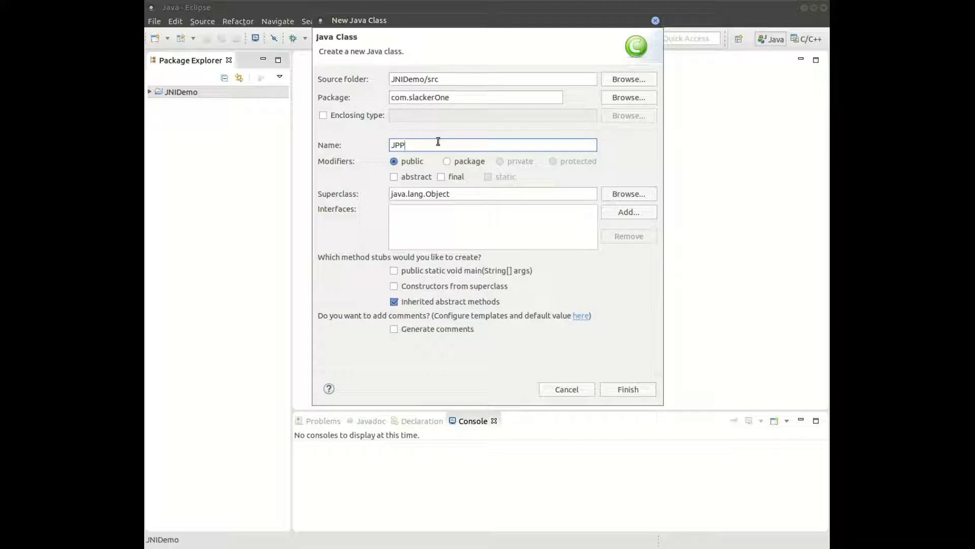
pyautogui.click(627, 388)
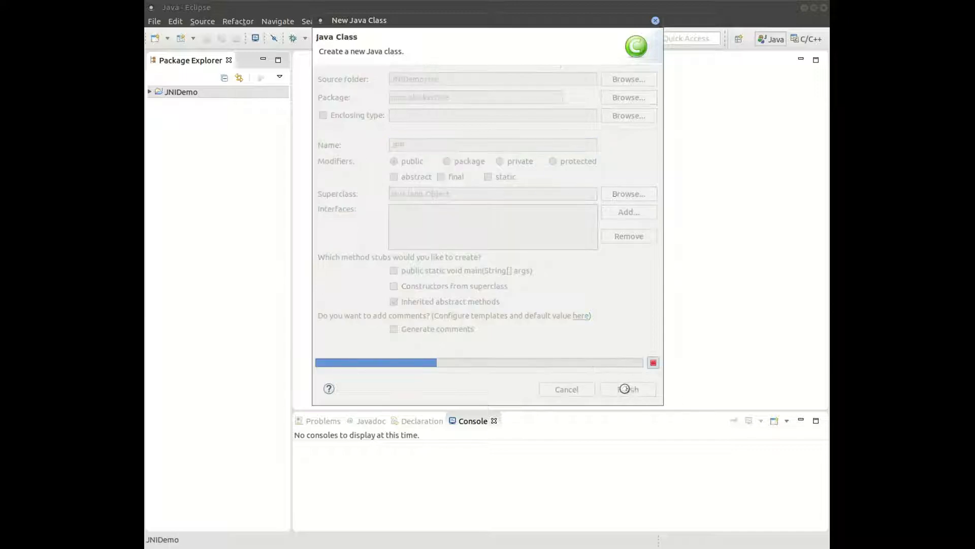
pyautogui.click(628, 388)
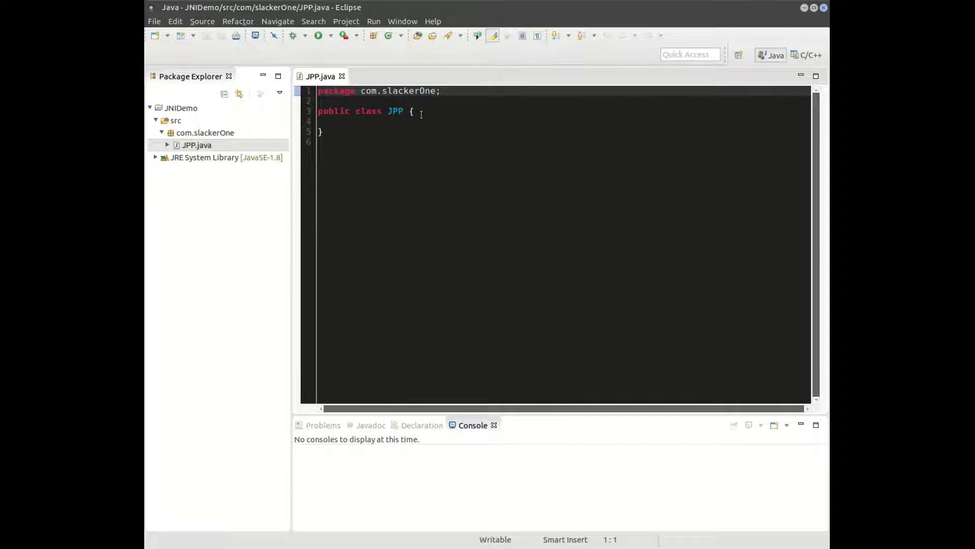
# - Declare the native method void pAccess() in JPP
pyautogui.press('Return')
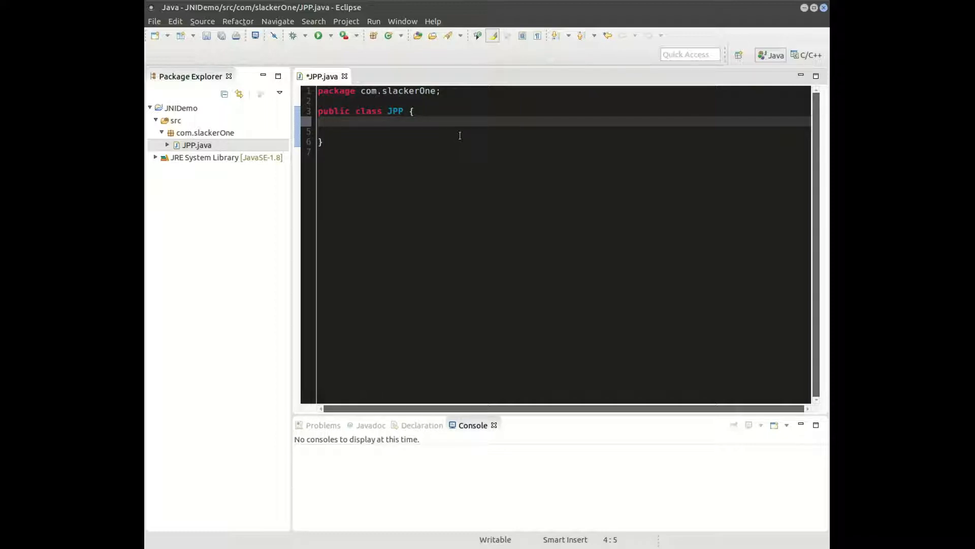
pyautogui.write('pu')
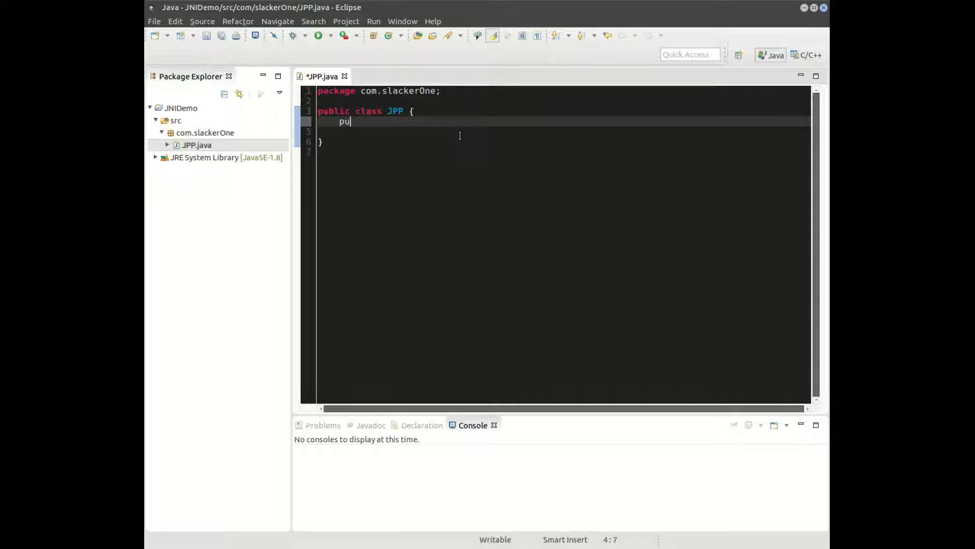
pyautogui.write('blic static')
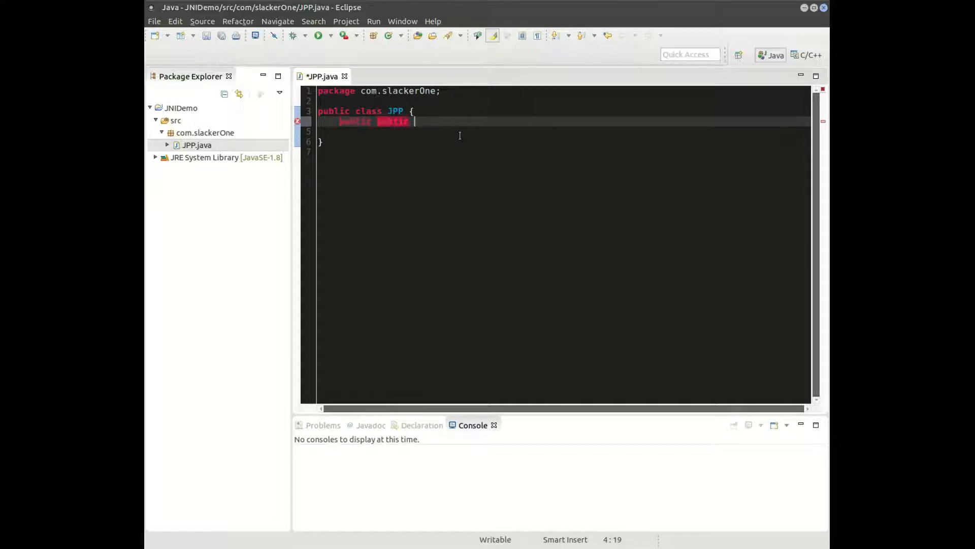
pyautogui.write('native')
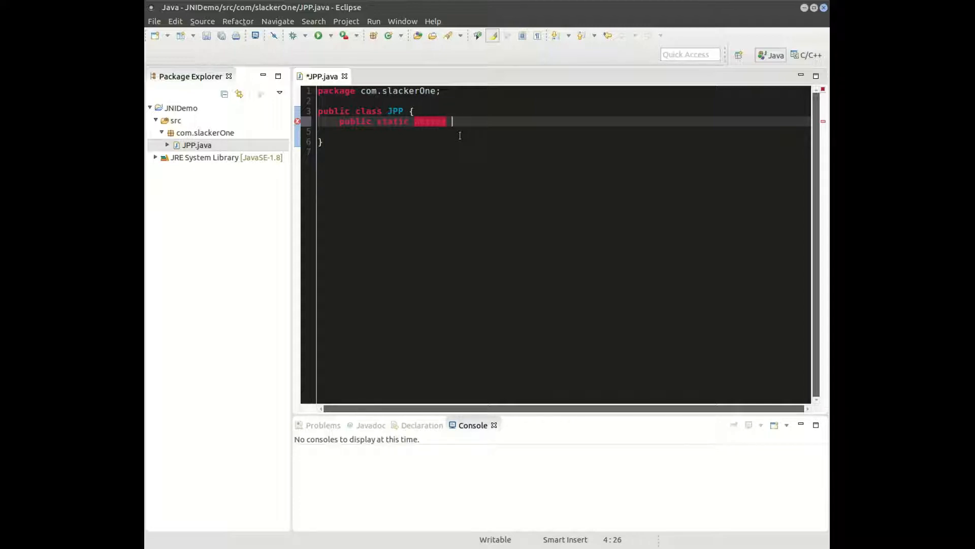
pyautogui.write('void p')
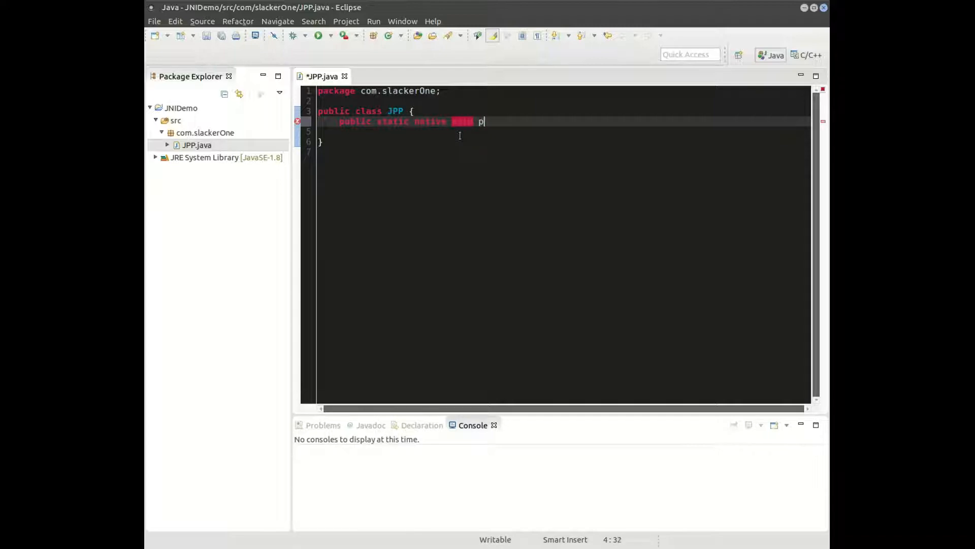
pyautogui.write('Acce')
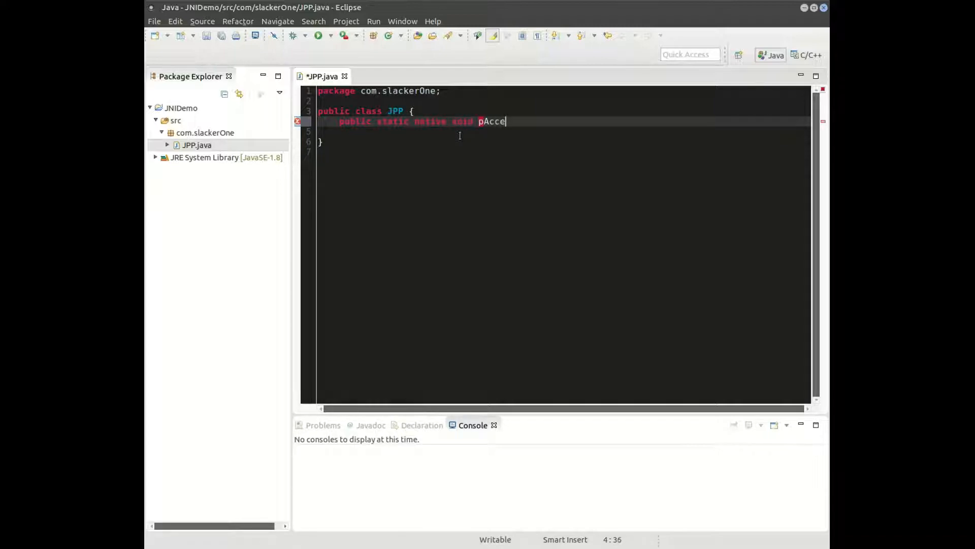
pyautogui.write('ss();')
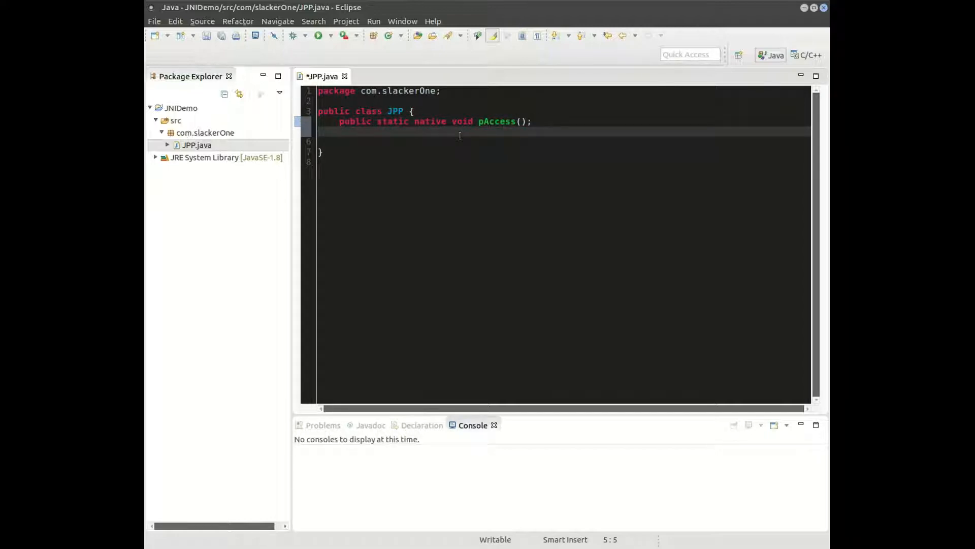
# - Declare the public static native method int pRead()
pyautogui.write('pub')
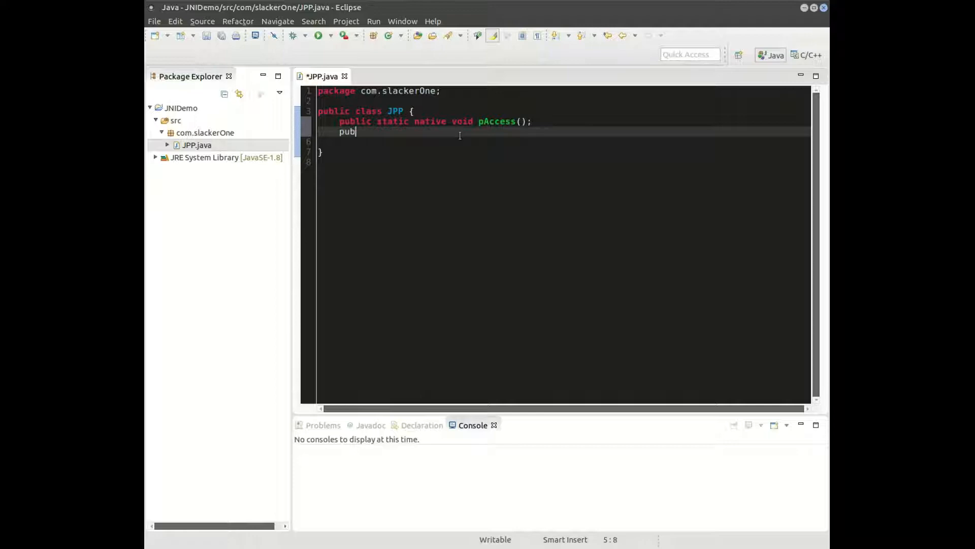
pyautogui.write('lic stat')
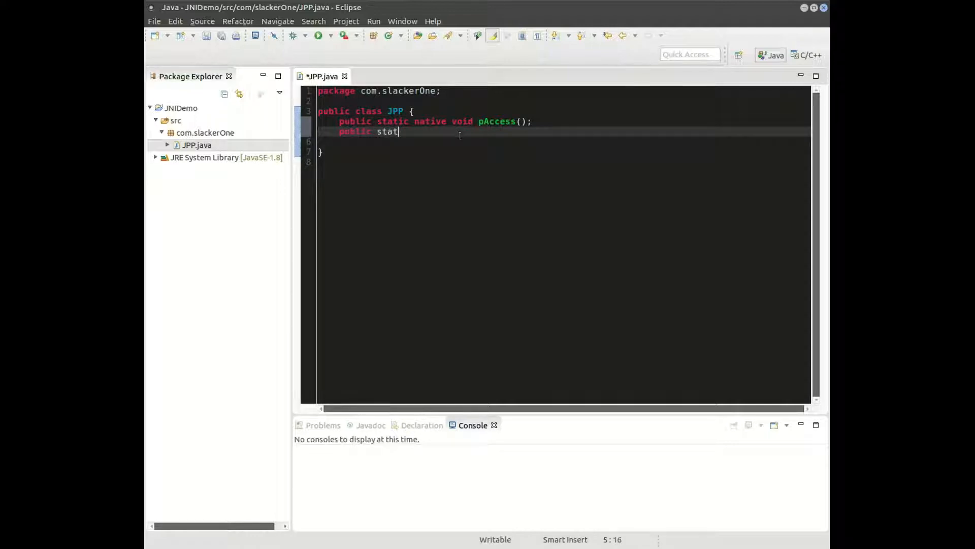
pyautogui.write('ic')
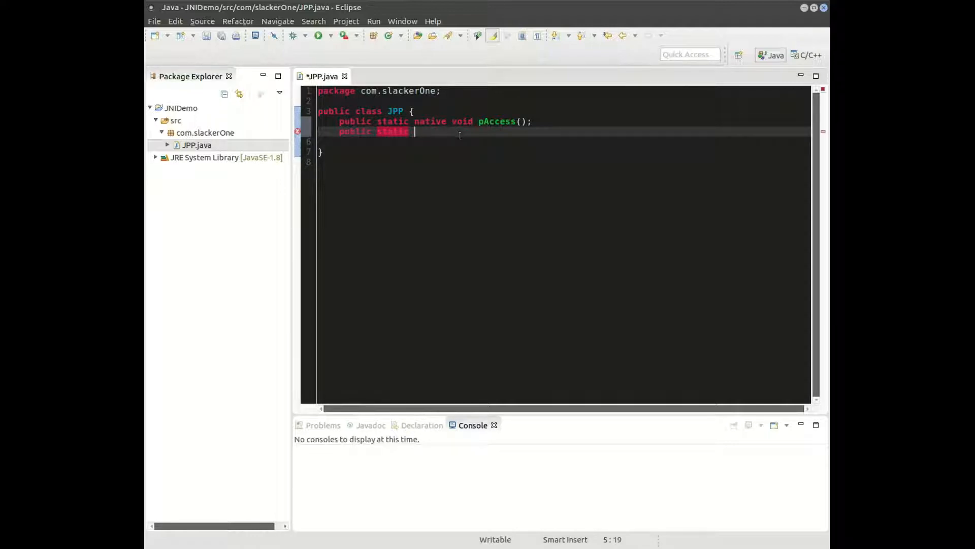
pyautogui.write('native int pRe')
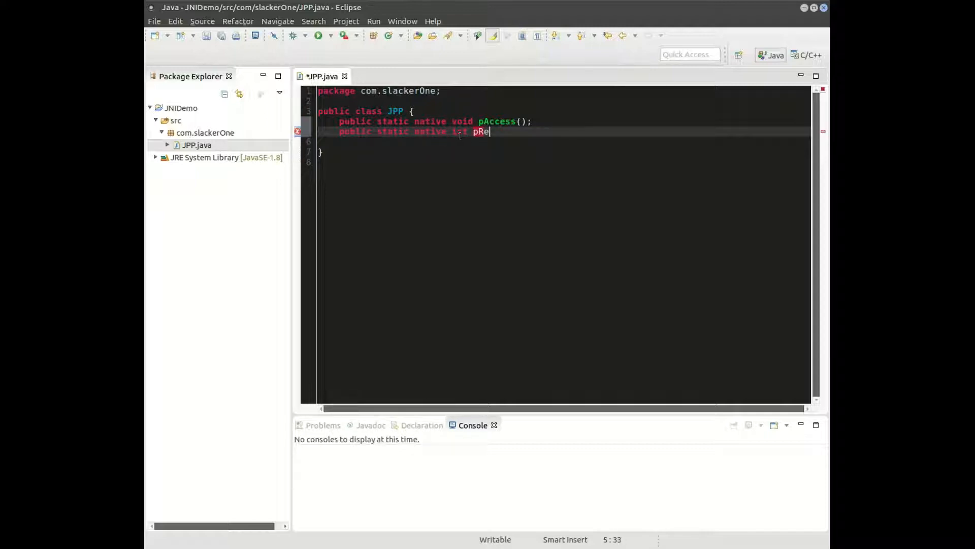
pyautogui.write('a')
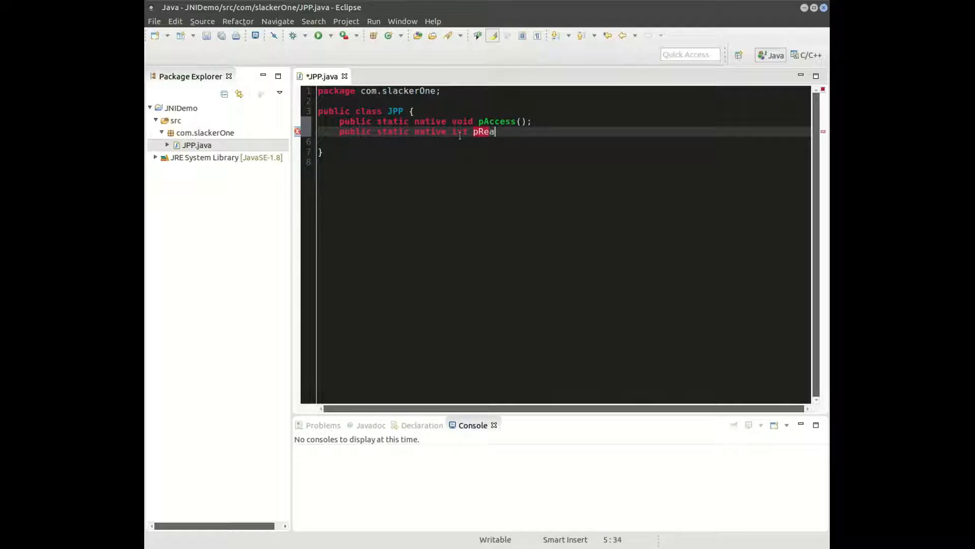
pyautogui.write('d')
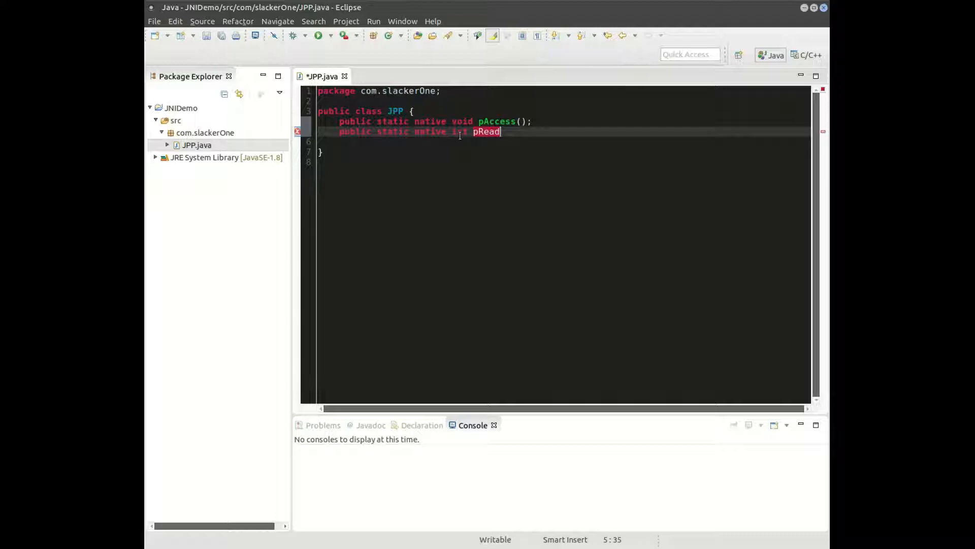
pyautogui.write('9')
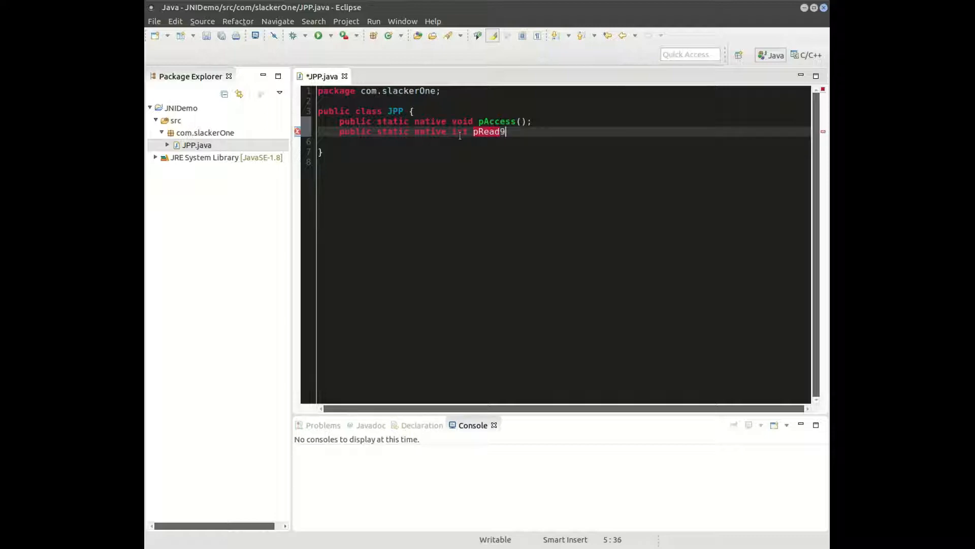
pyautogui.write('();')
pyautogui.write('p')
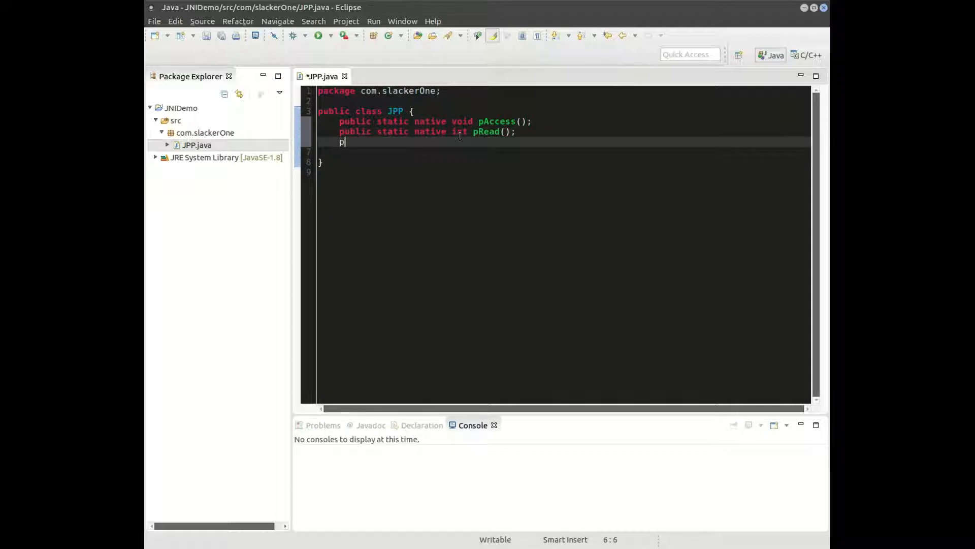
# - Declare public static native void pWrite(int port, int output)
pyautogui.write('ublic')
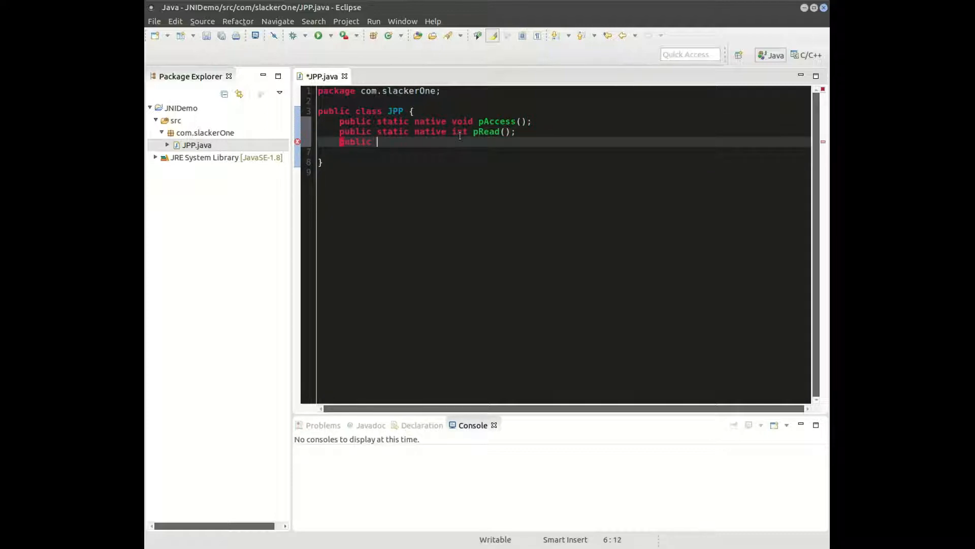
pyautogui.write('static')
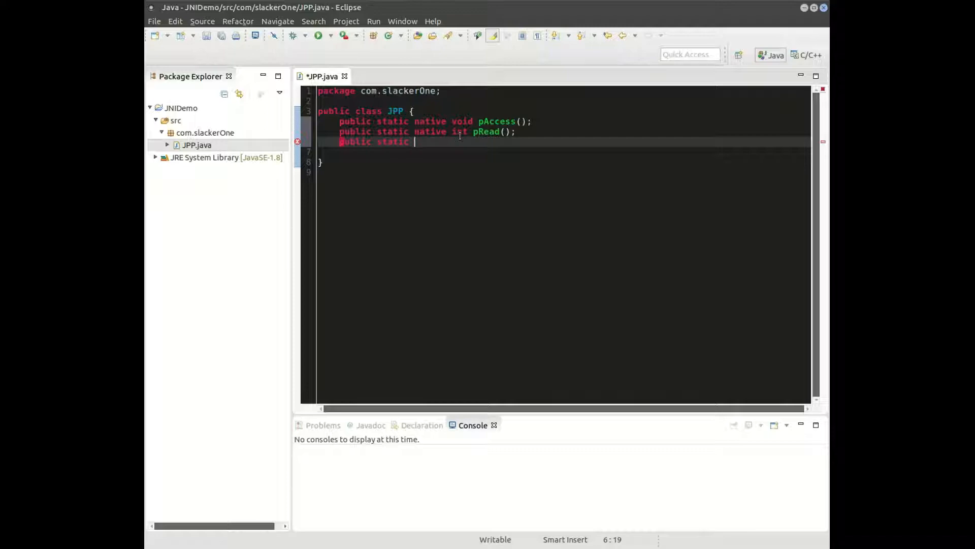
pyautogui.write('native')
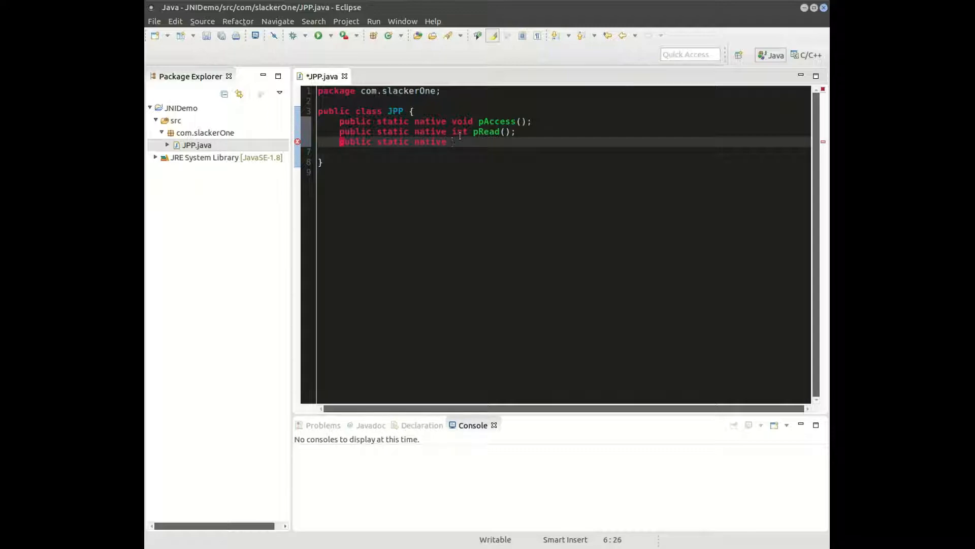
pyautogui.write('void pW')
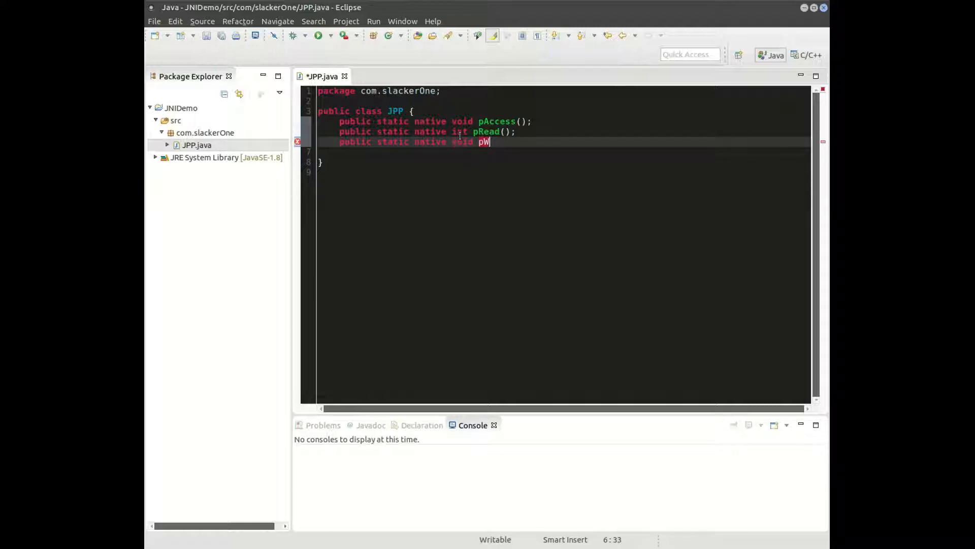
pyautogui.write('rite()')
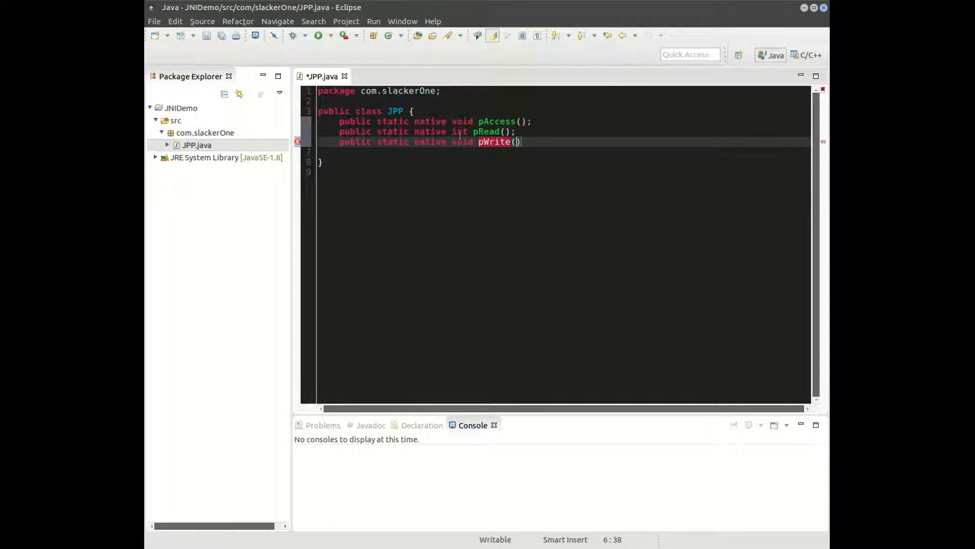
pyautogui.write('int port,')
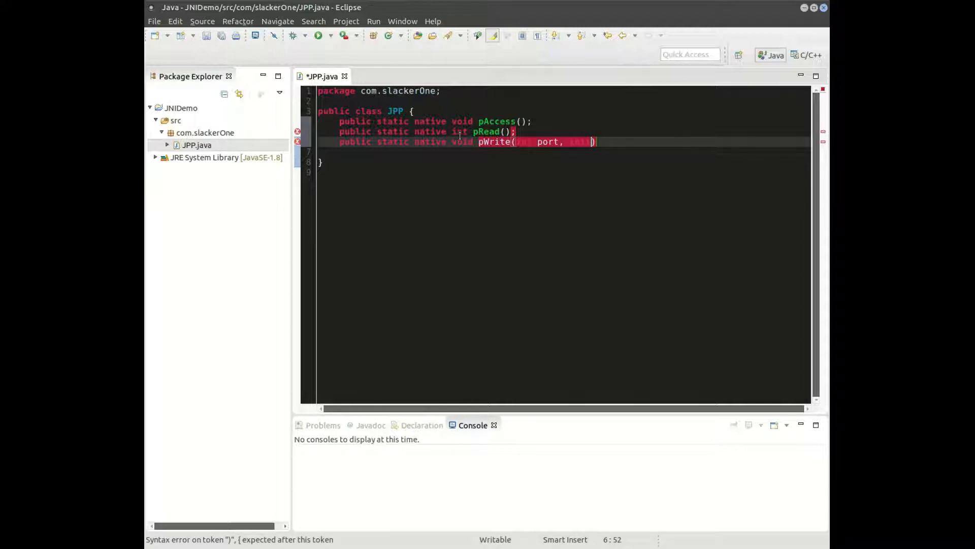
pyautogui.write('int output')
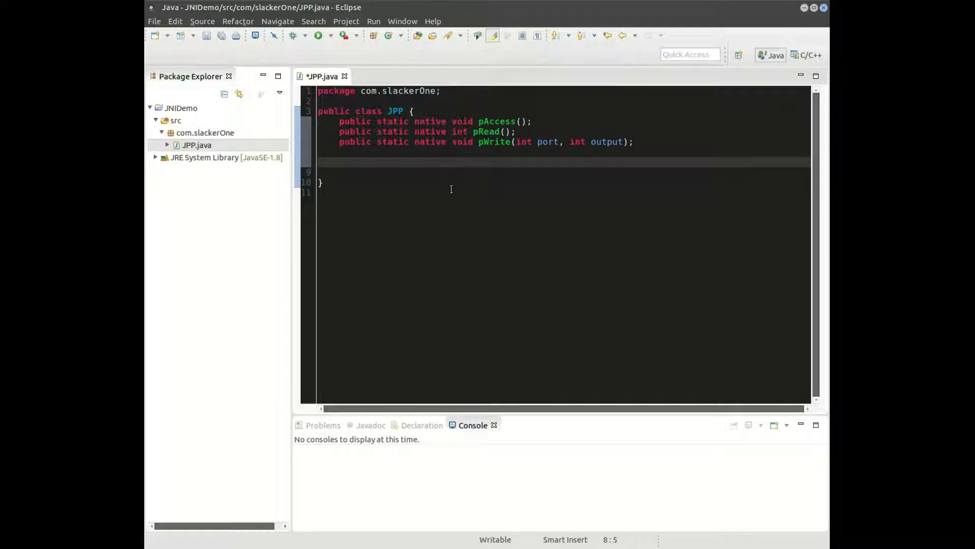
# - Add a static block calling System.loadLibrary("JPPlibs") to JPP
pyautogui.write('st')
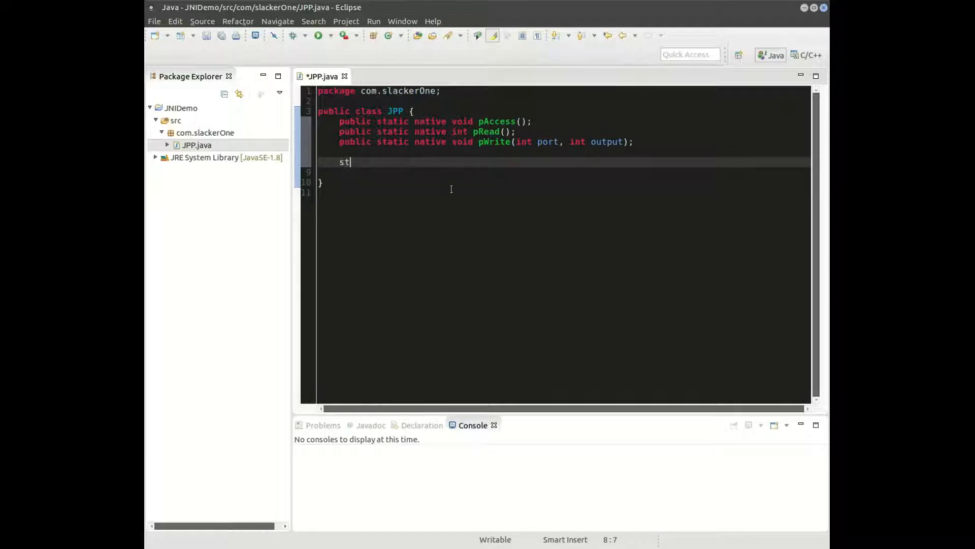
pyautogui.write('atic{')
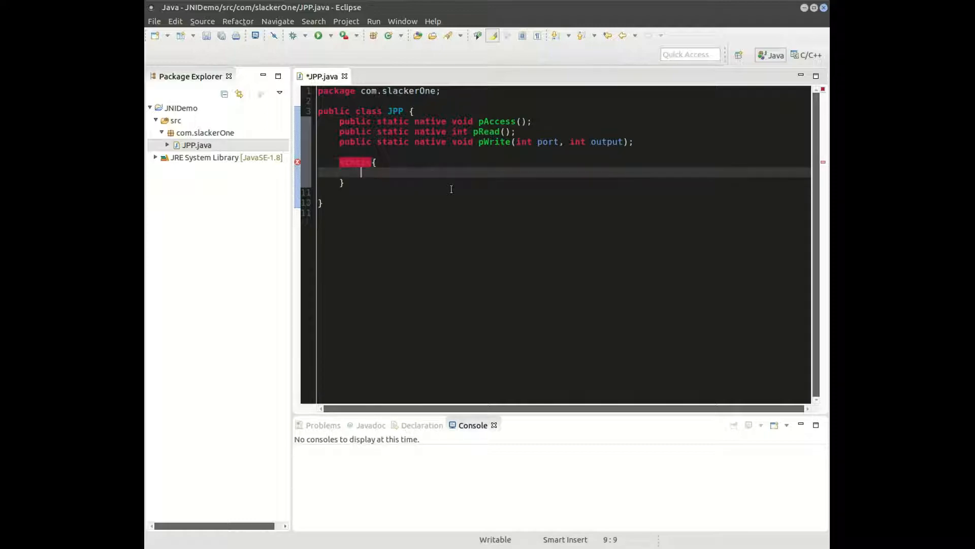
pyautogui.write('S')
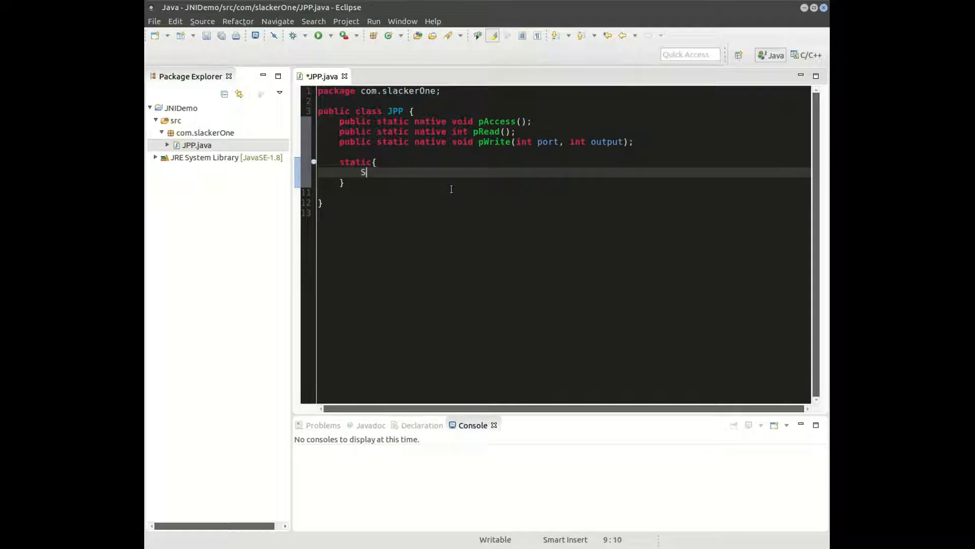
pyautogui.write('ystem')
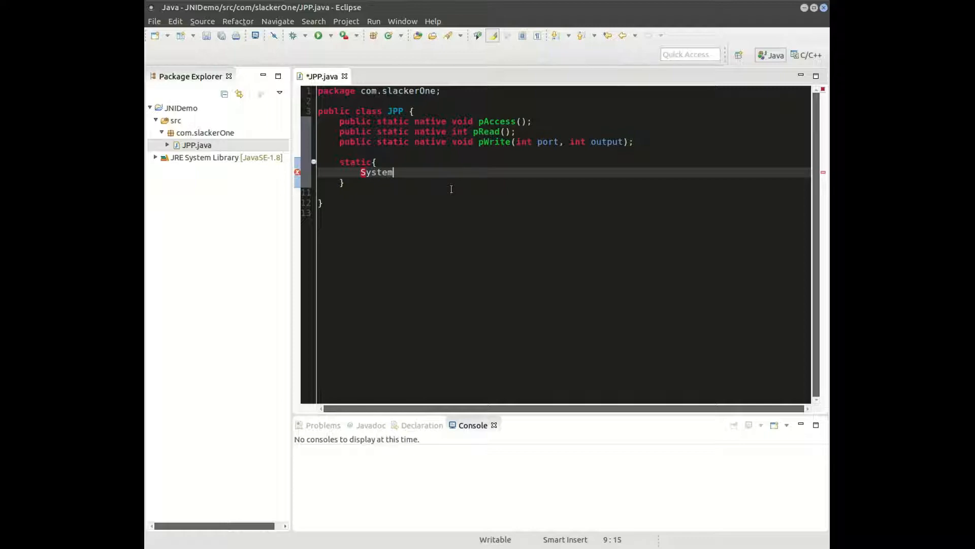
pyautogui.write('.')
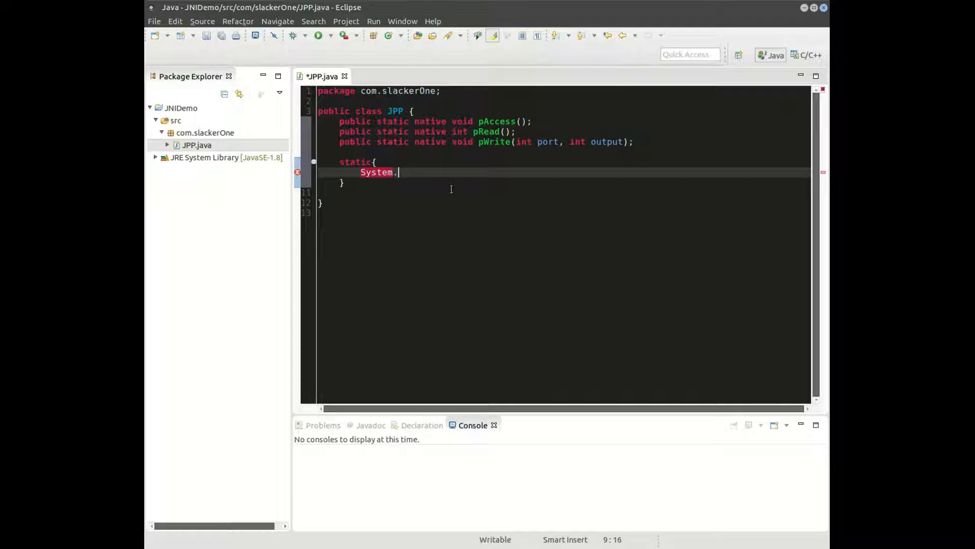
pyautogui.write('l')
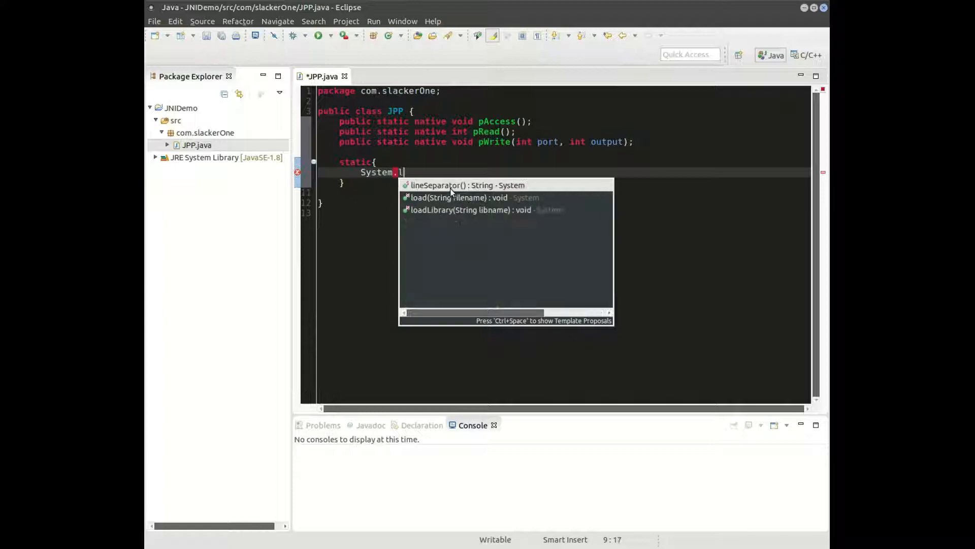
pyautogui.write('oadLibrary("");')
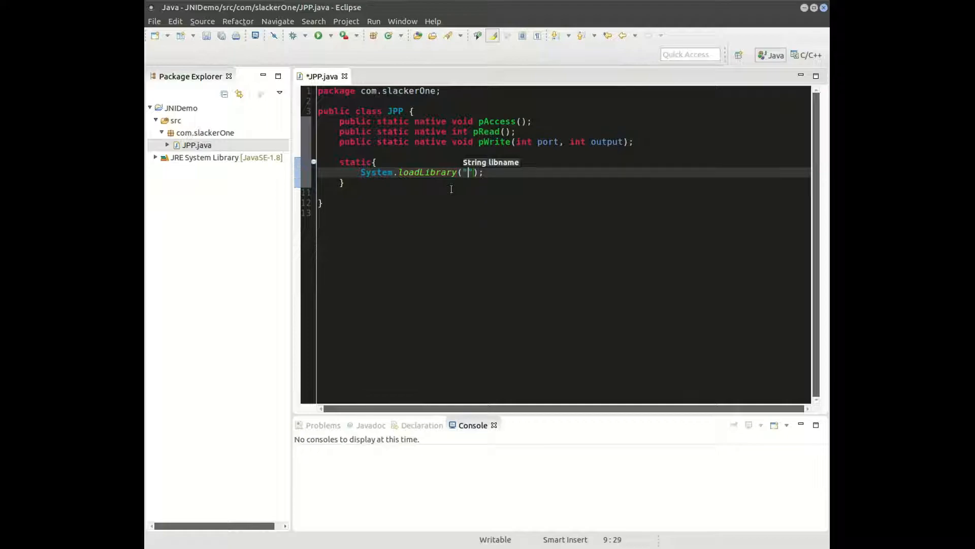
pyautogui.write('JPP')
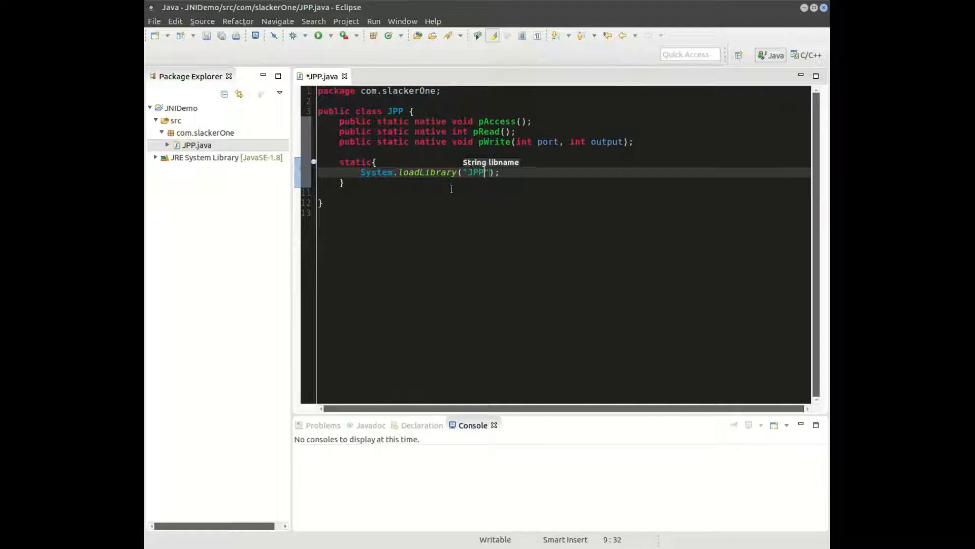
pyautogui.write('libs')
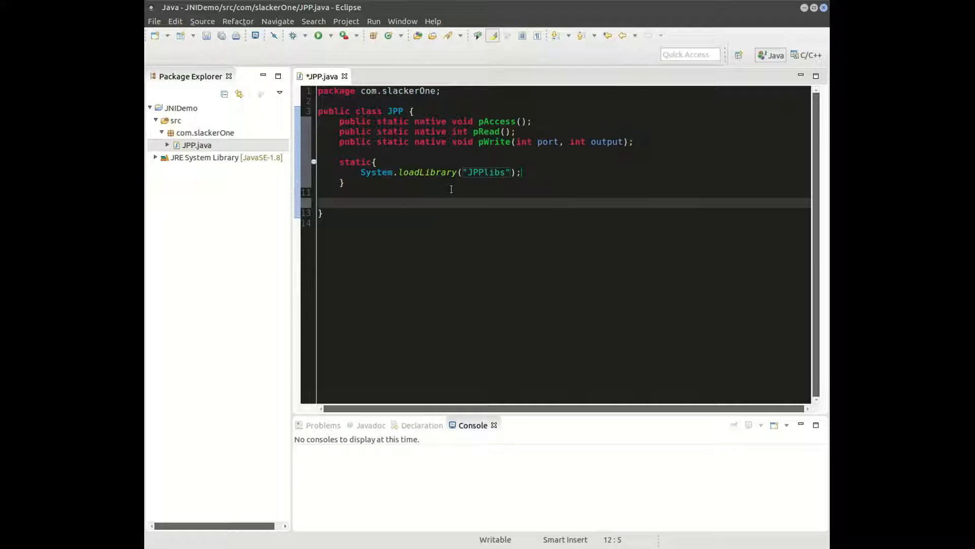
# - Write jAccess, jRead and jWrite wrappers calling JPP natives, fixing the JJP typo
pyautogui.write('public void jAccess(){')
pyautogui.write('JJP.pA')
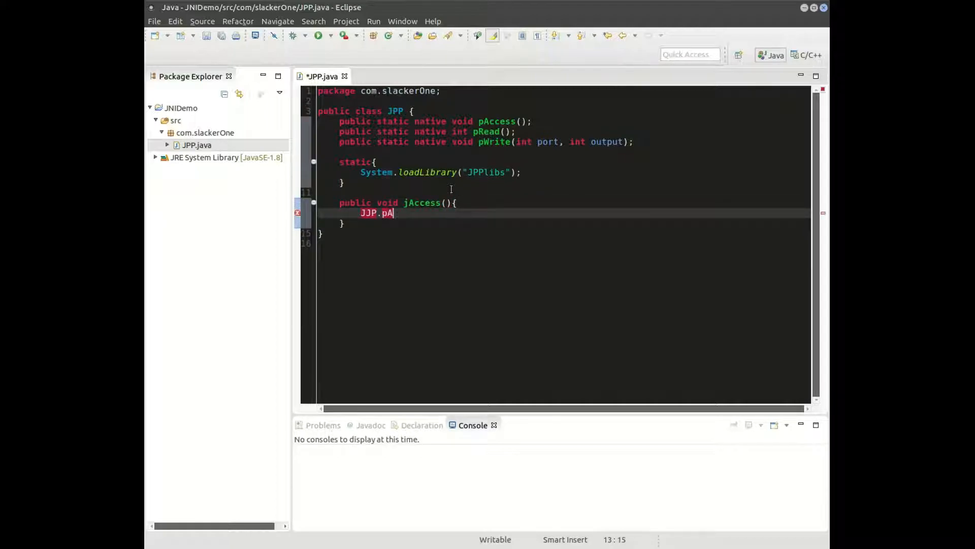
pyautogui.write('ccess();')
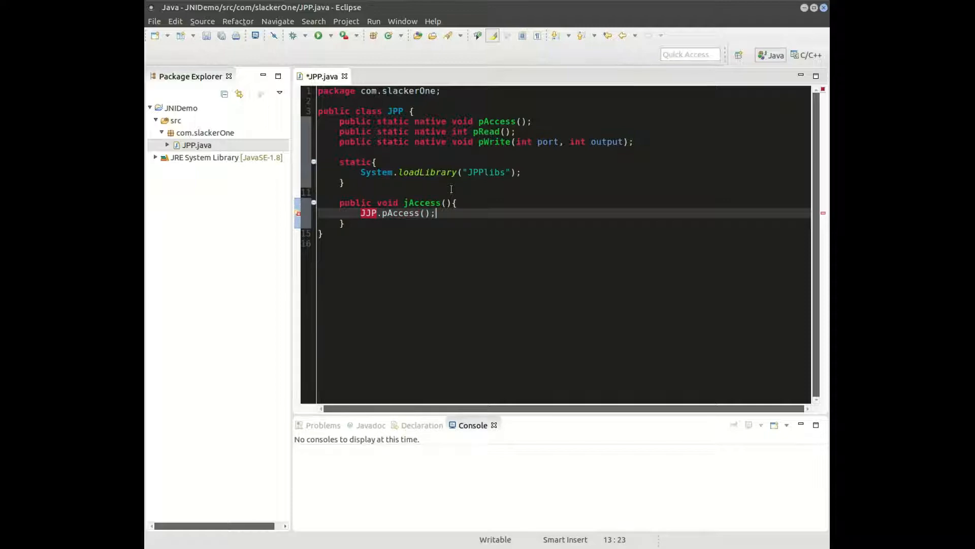
pyautogui.write('public int jRead(){')
pyautogui.write('return JPP.pRead();')
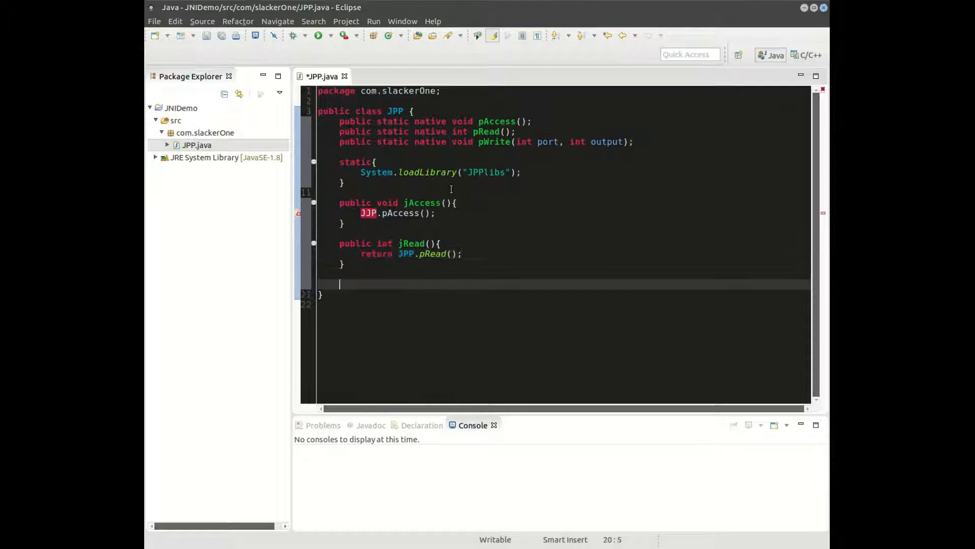
pyautogui.write('public void jWrite(int port, int output){')
pyautogui.write('JPP.pWrite(port, output);')
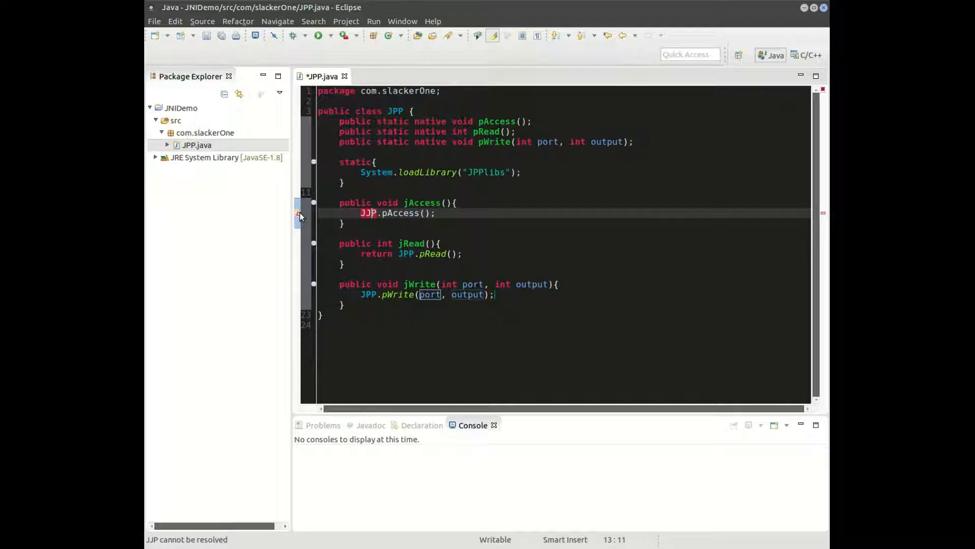
pyautogui.press('ctrl+1')
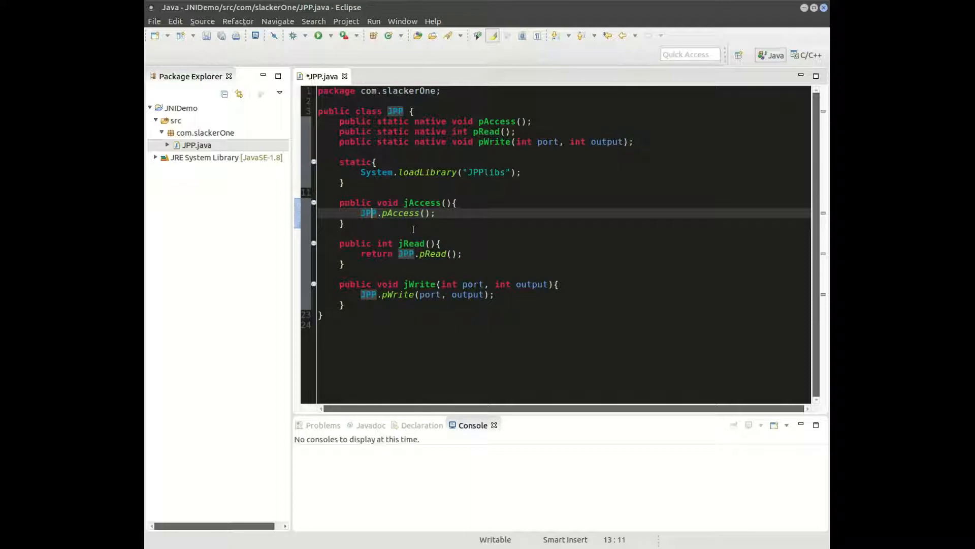
pyautogui.moveTo(436, 213)
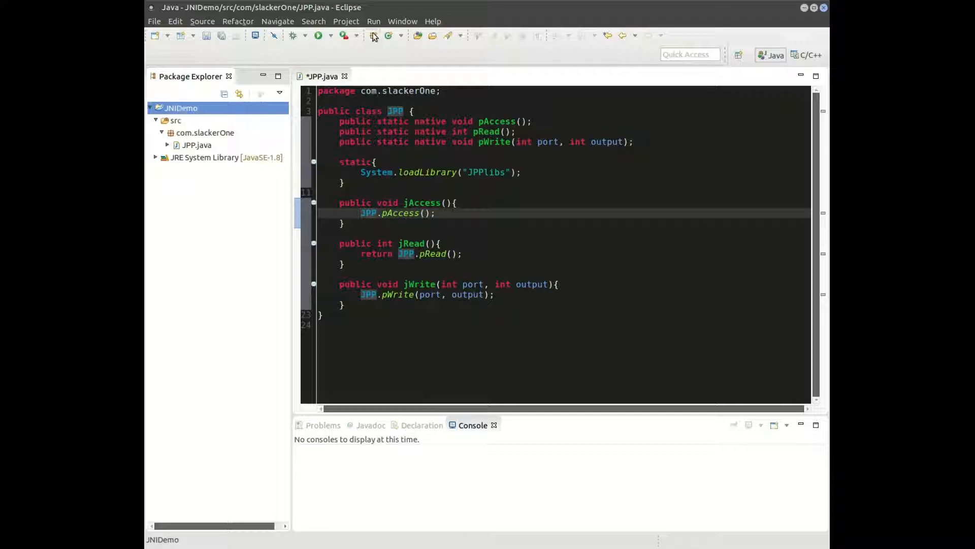
# - Open External Tools Configurations from the Run menu
pyautogui.click(373, 22)
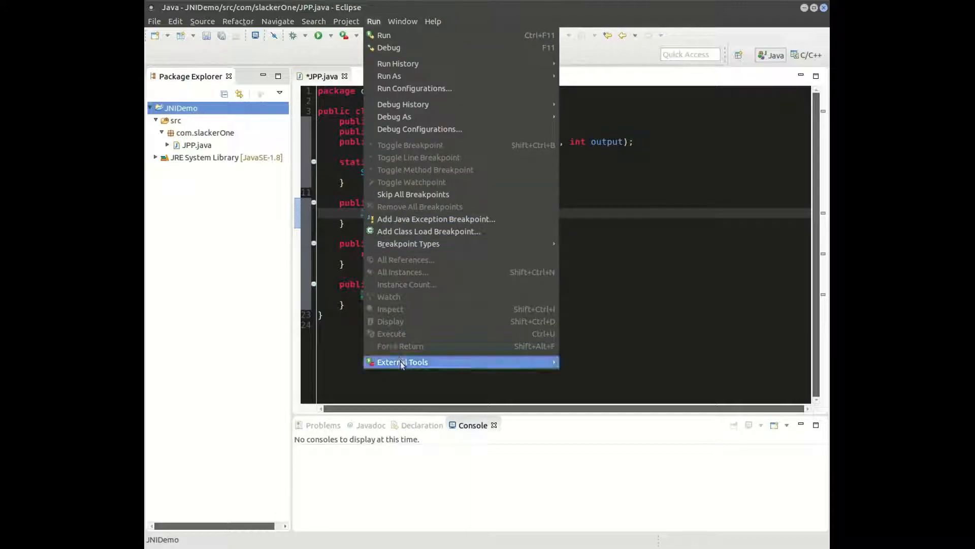
pyautogui.moveTo(403, 362)
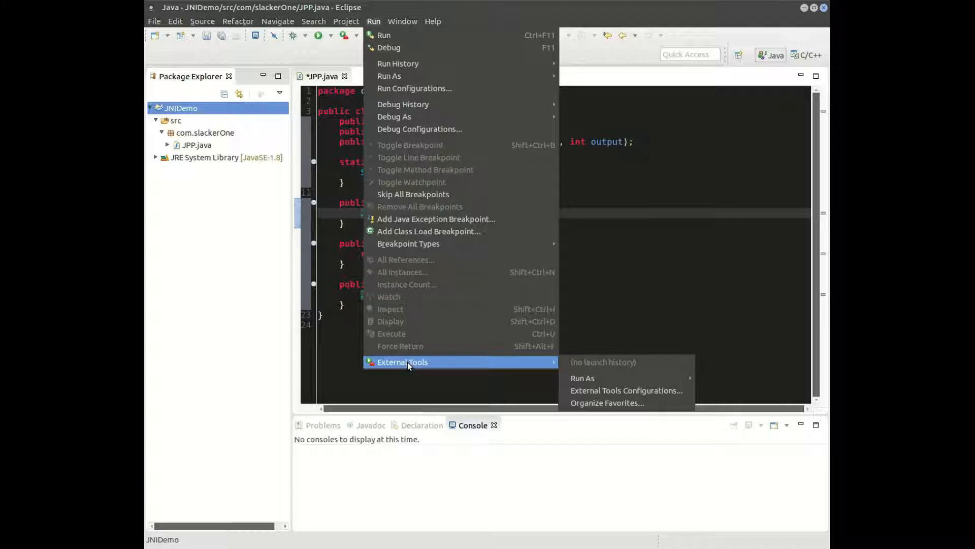
pyautogui.moveTo(510, 365)
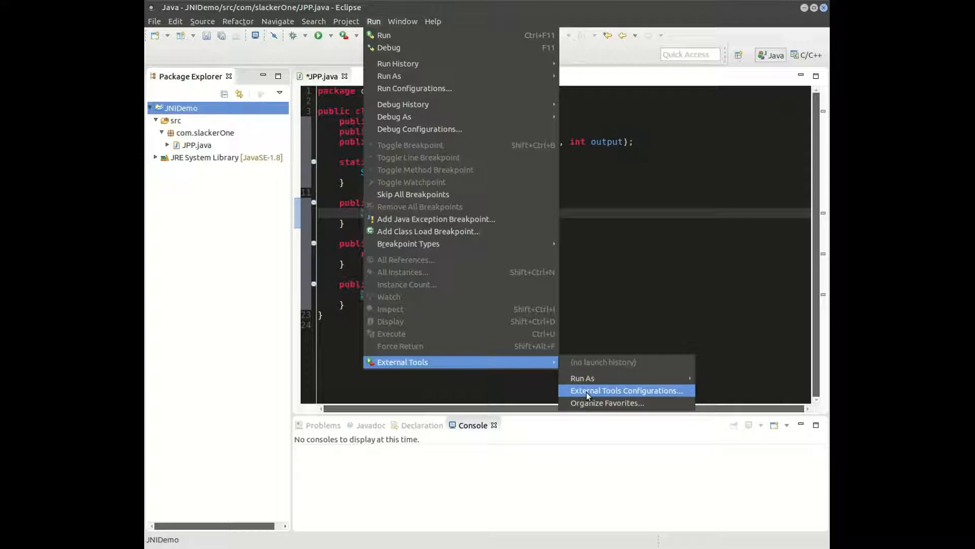
pyautogui.click(626, 390)
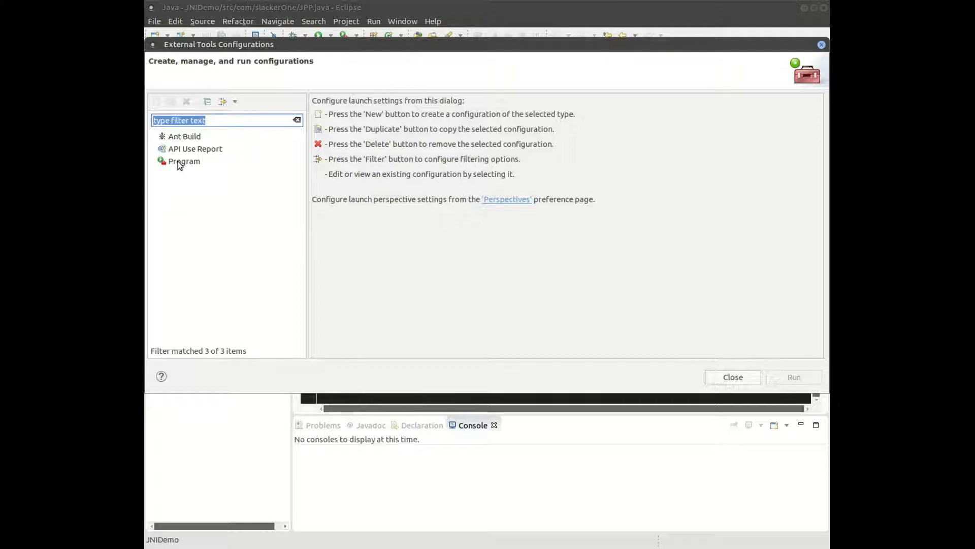
# - Add a new Program launch configuration and name it run_javah
pyautogui.click(157, 101)
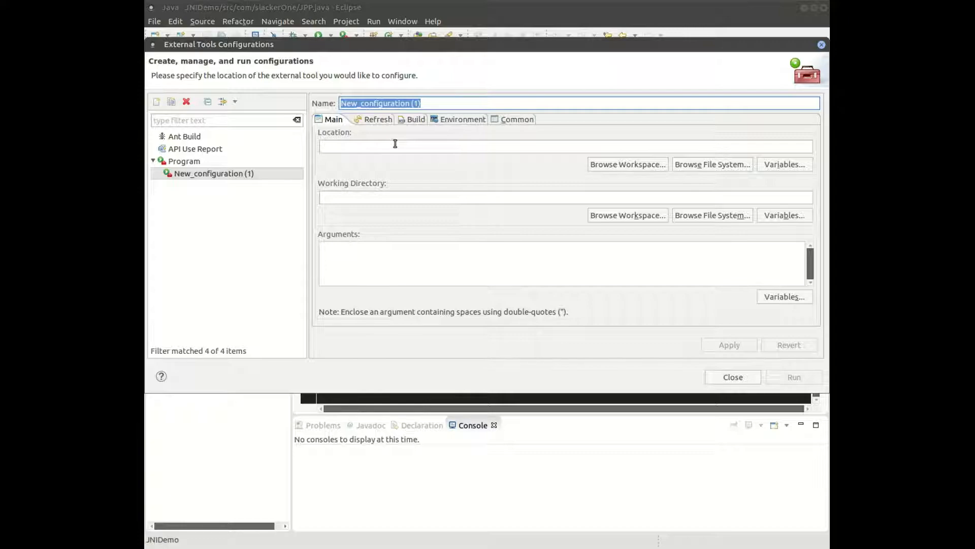
pyautogui.write('ru')
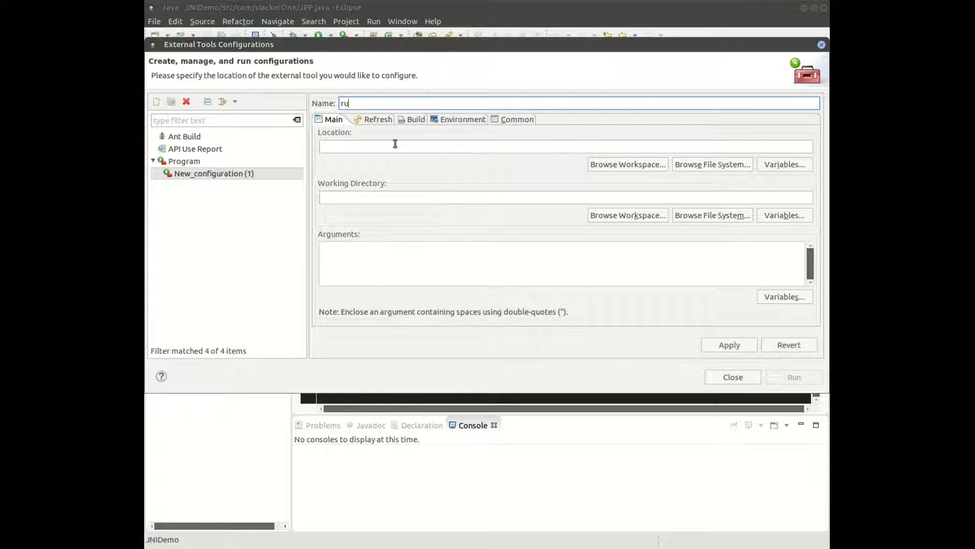
pyautogui.write('n_')
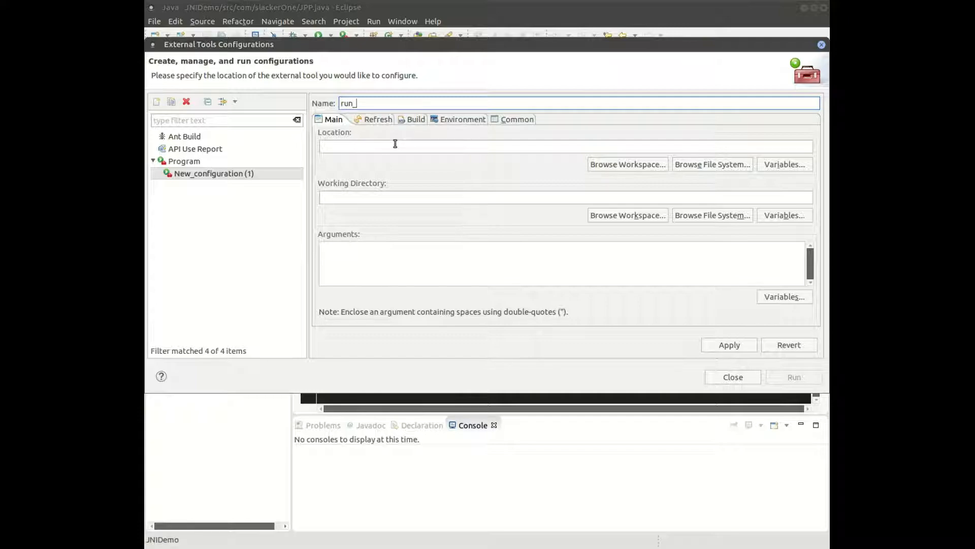
pyautogui.write('javah')
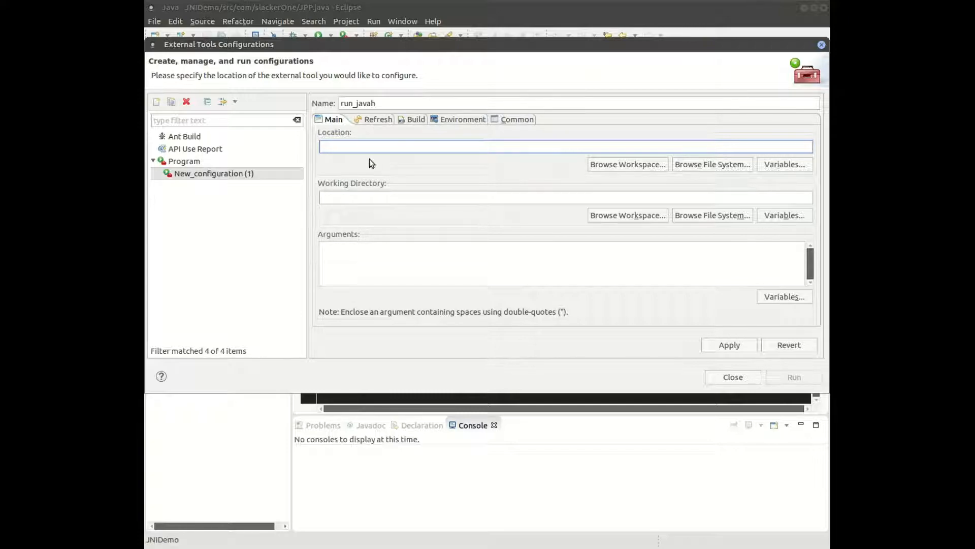
# - Set Location to /usr/lib/jvm/java-8-oracle/bin/javah and working directory to JNIDemo/bin
pyautogui.click(563, 147)
pyautogui.write('/')
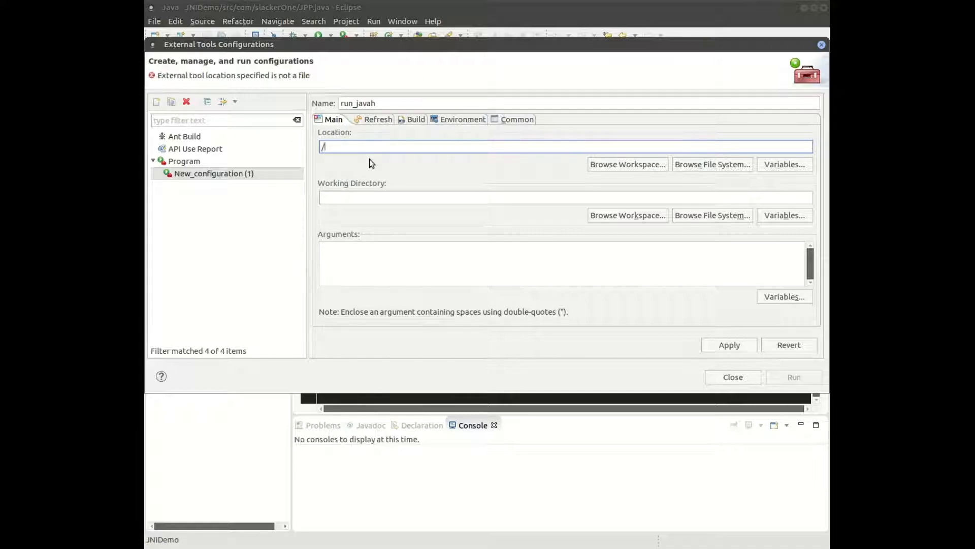
pyautogui.write('usr/lib/jvm/java-8-oracle/bin/java')
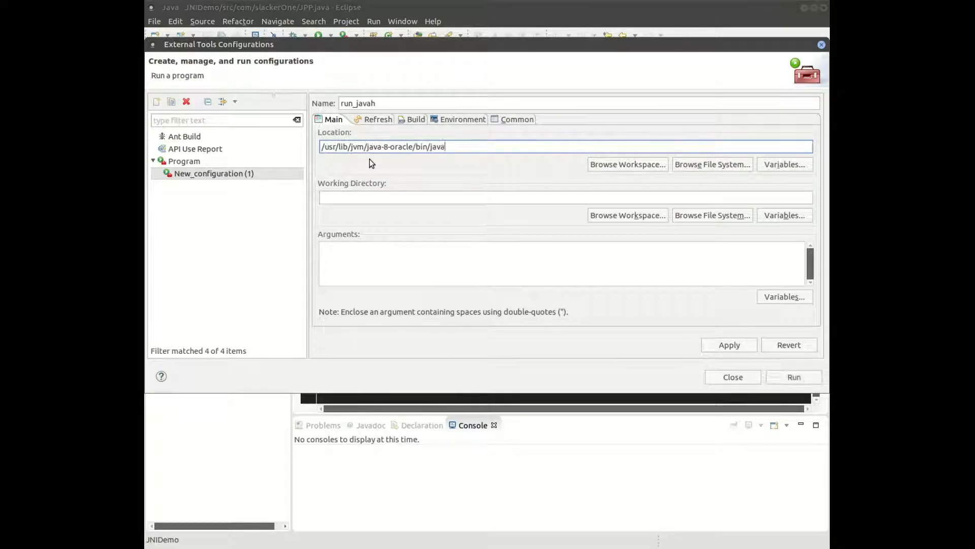
pyautogui.click(560, 197)
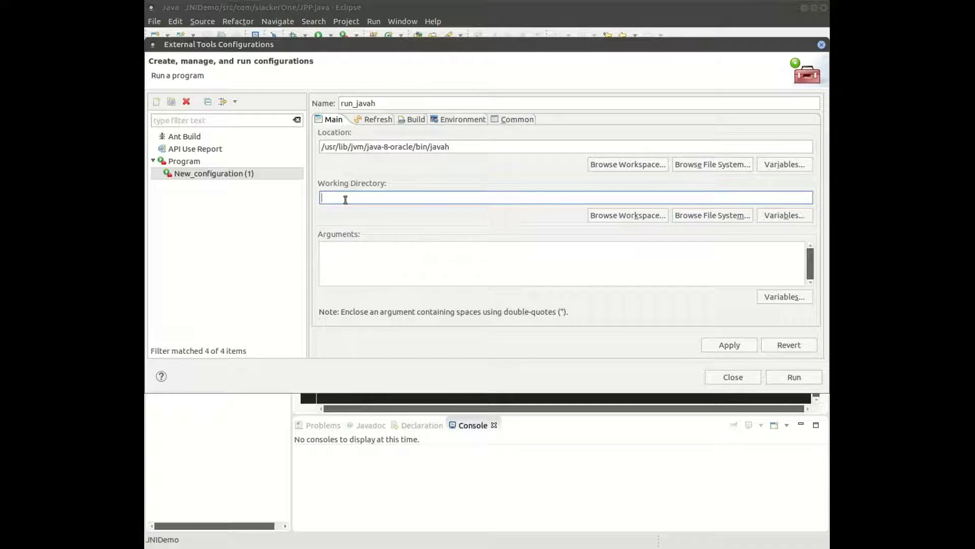
pyautogui.write('$')
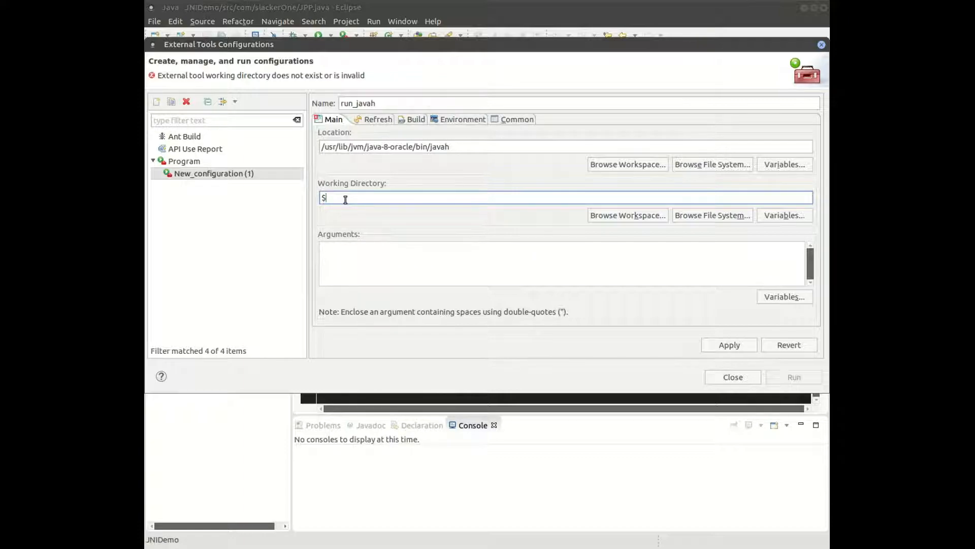
pyautogui.write('{workspac')
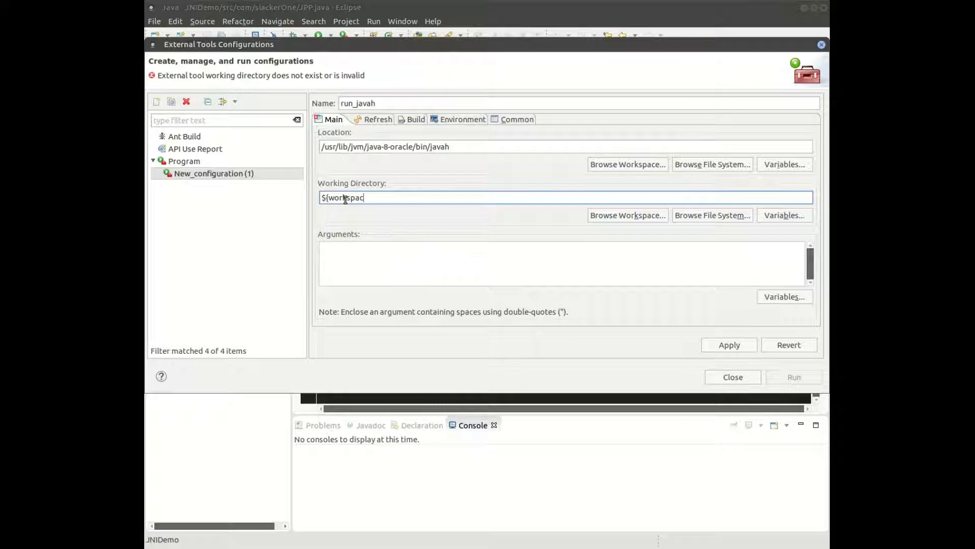
pyautogui.write('_loc')
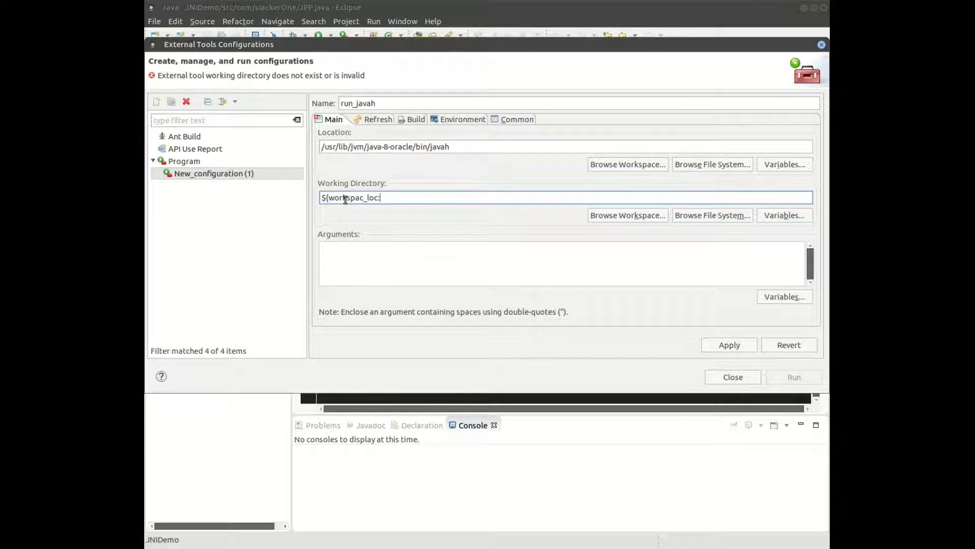
pyautogui.write('/')
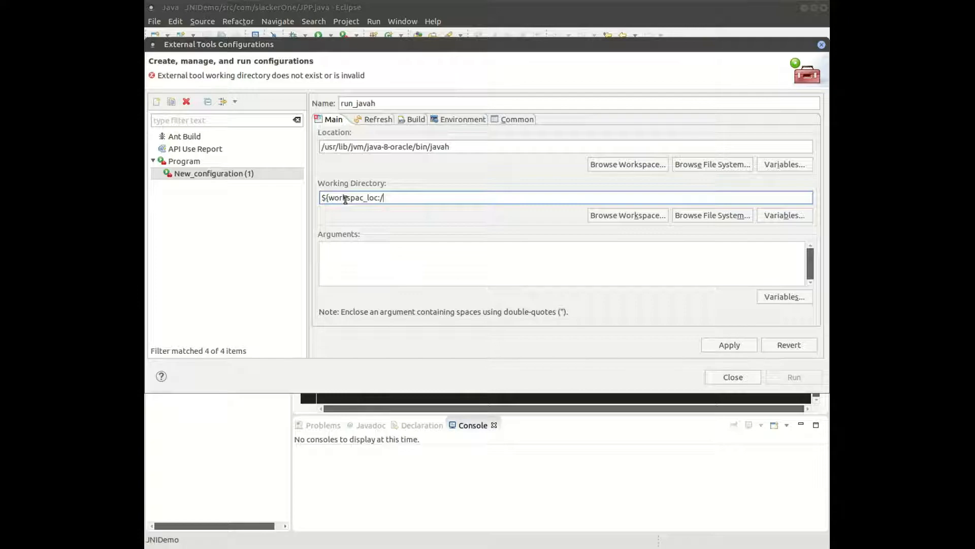
pyautogui.write('JNI')
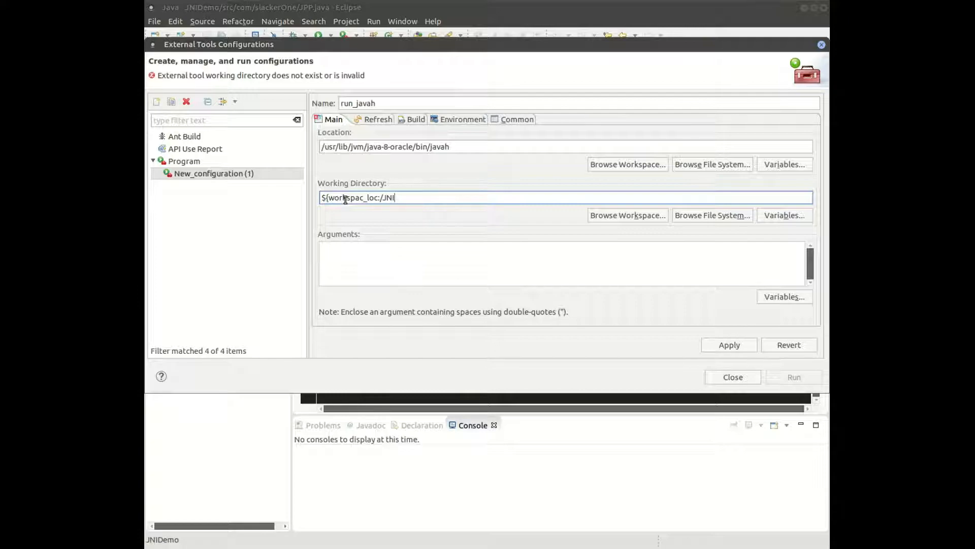
pyautogui.write('Demo/')
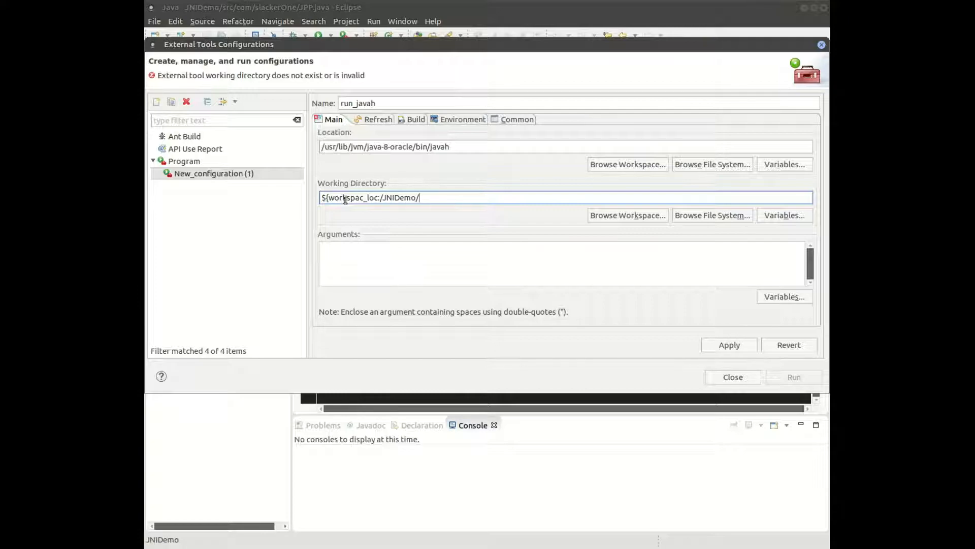
pyautogui.write('bin')
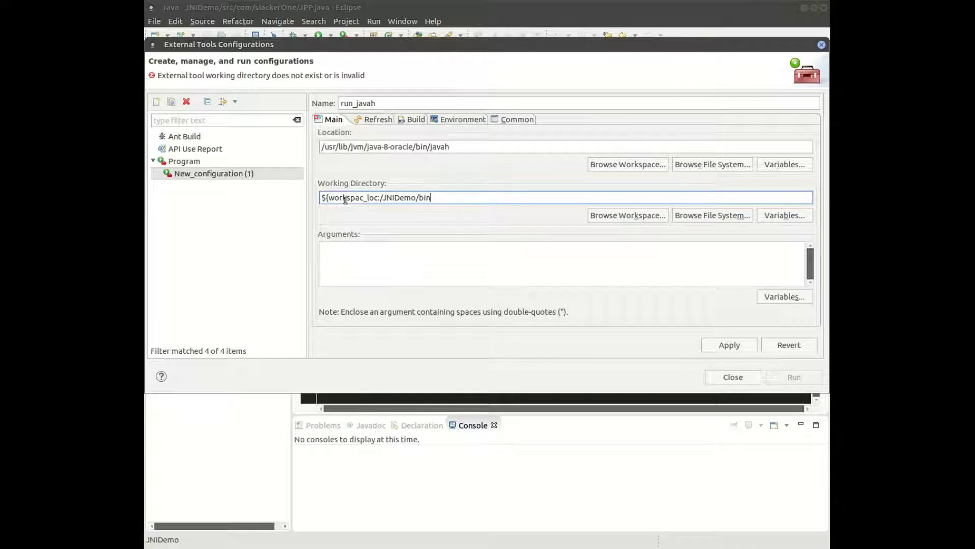
pyautogui.write('}')
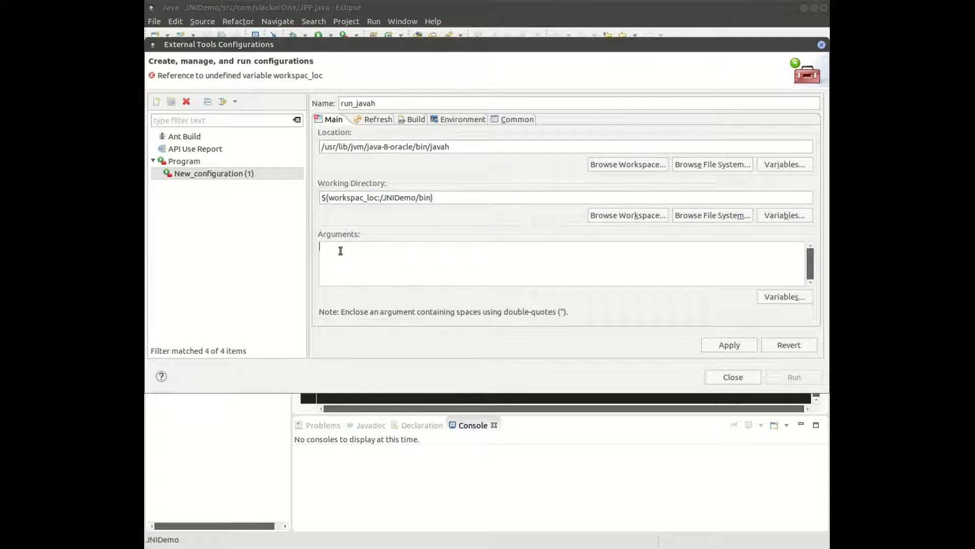
# - Set arguments to -jni -verbose -d "…JNIDemo/src" ${java_type_name}
pyautogui.write('-jni')
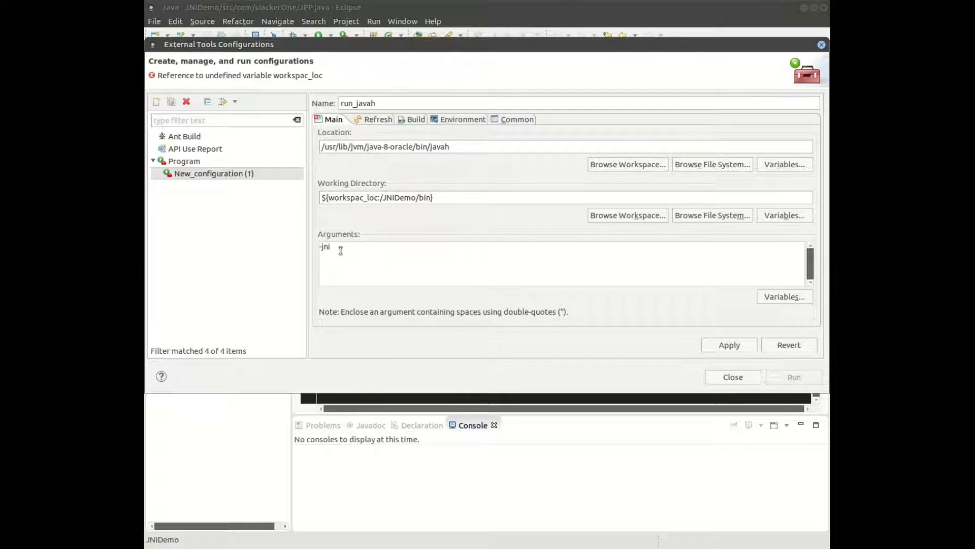
pyautogui.write('-')
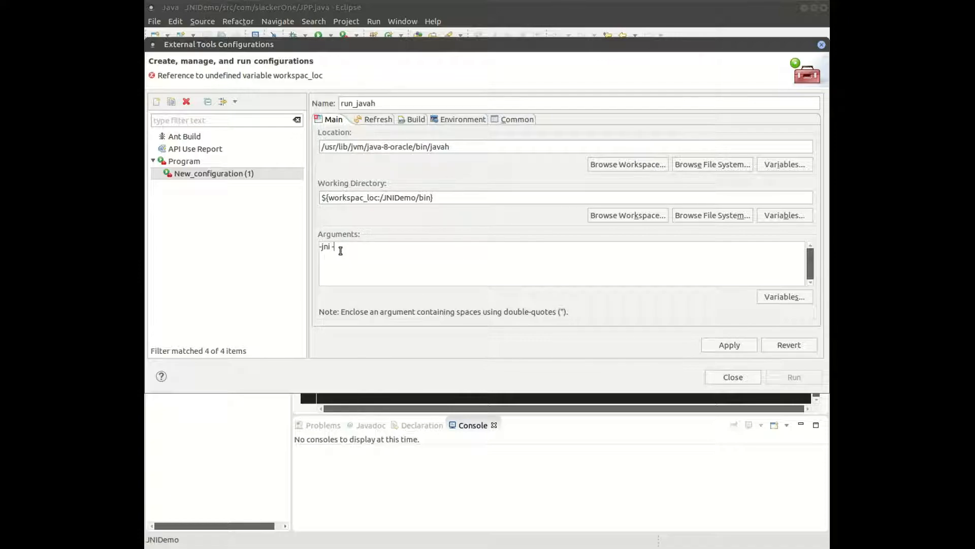
pyautogui.write('verbo')
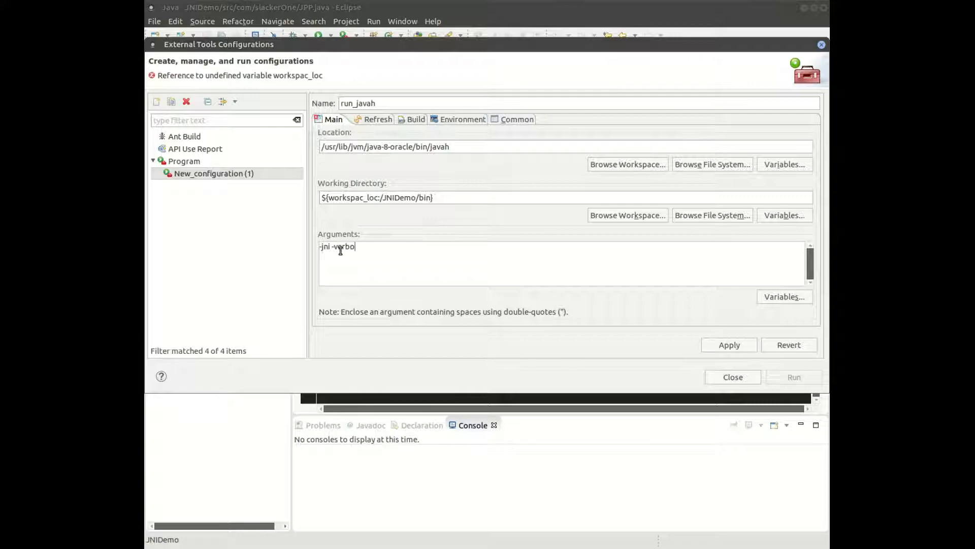
pyautogui.write('se -')
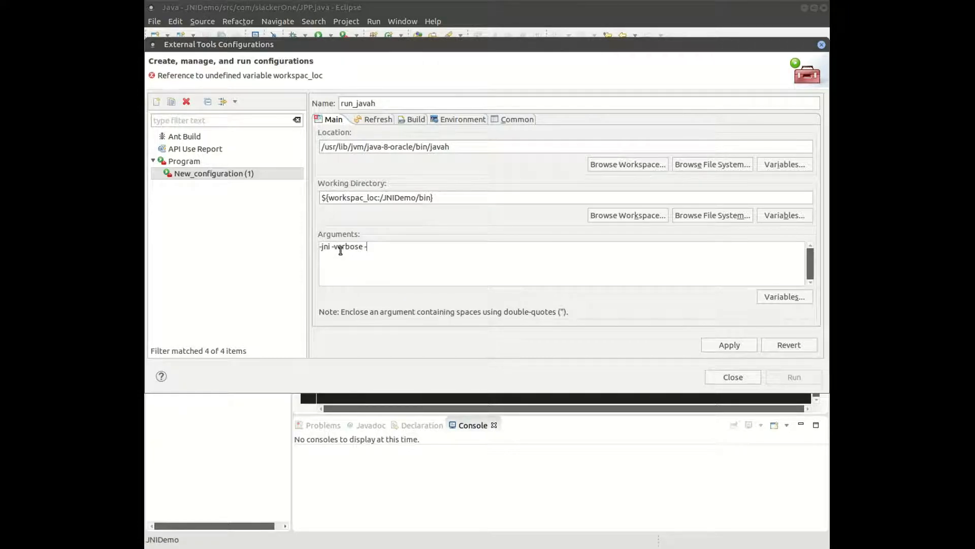
pyautogui.write('d "${workspace_loc}${system_pro')
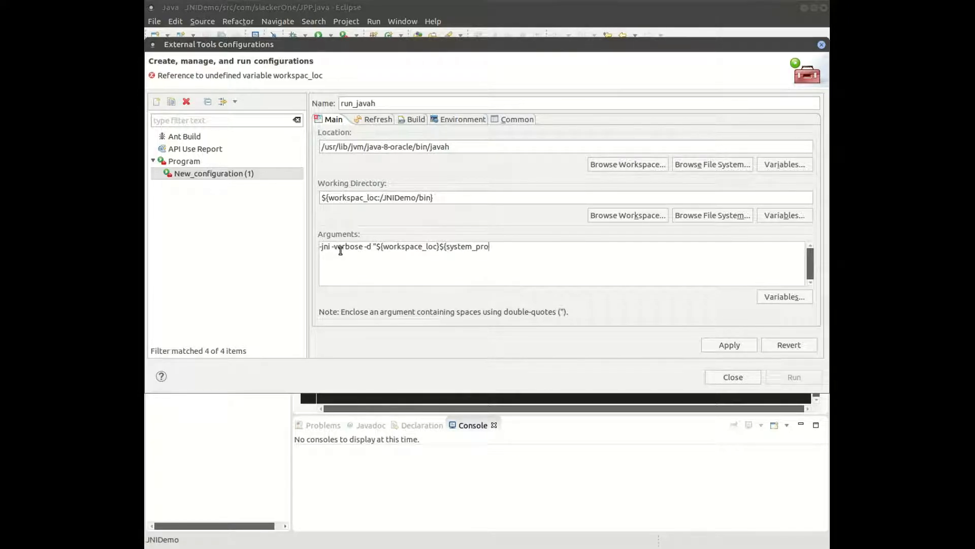
pyautogui.write('perty:file.separt')
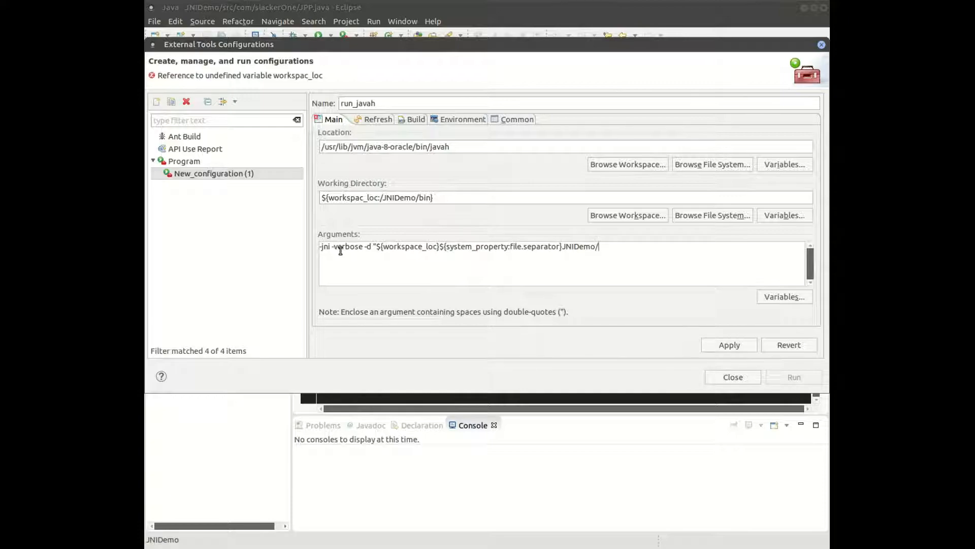
pyautogui.write('src" ${java')
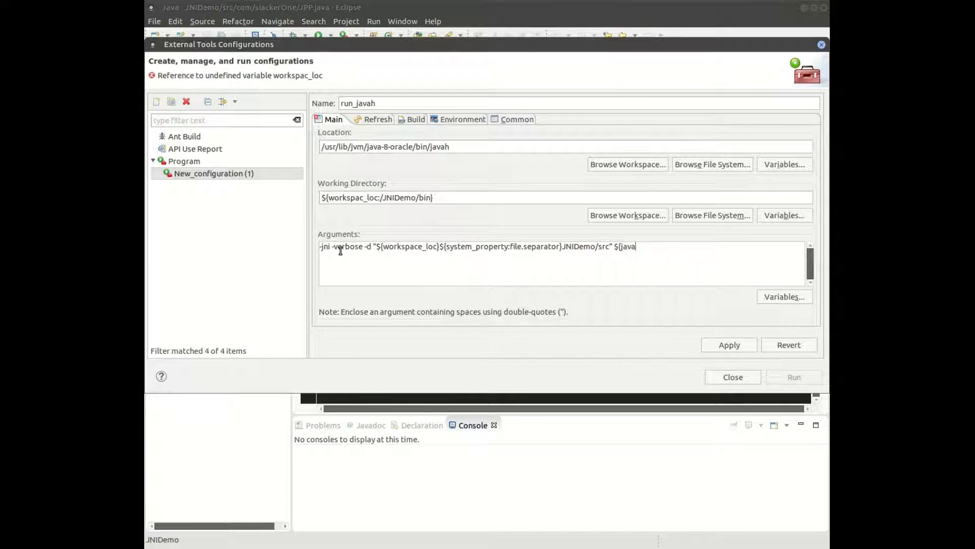
pyautogui.write('_type_name}')
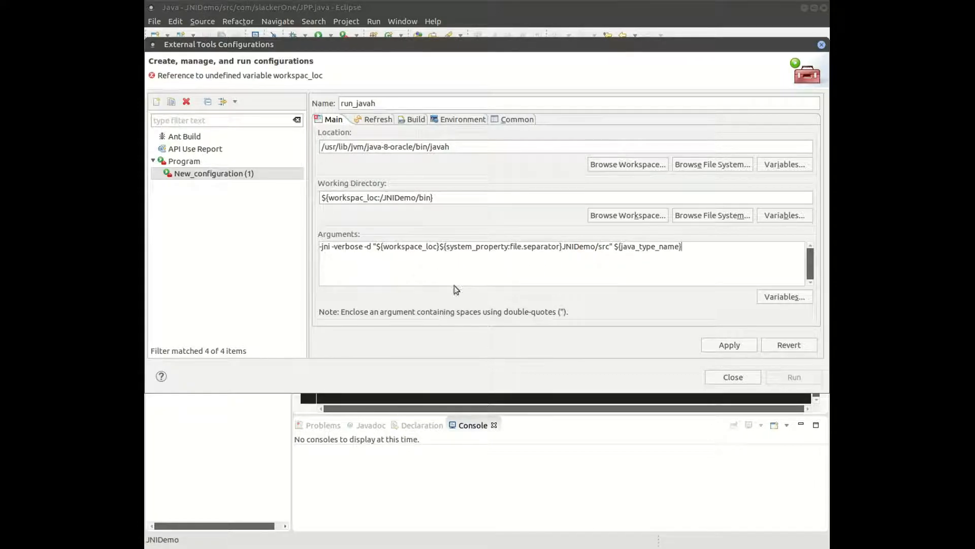
pyautogui.moveTo(746, 340)
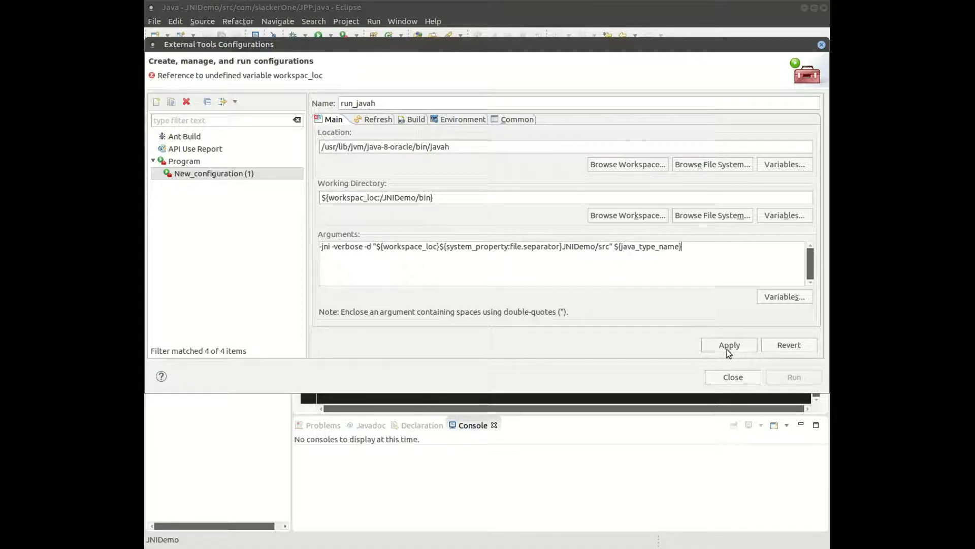
# - Apply the run_javah configuration and run it
pyautogui.click(728, 344)
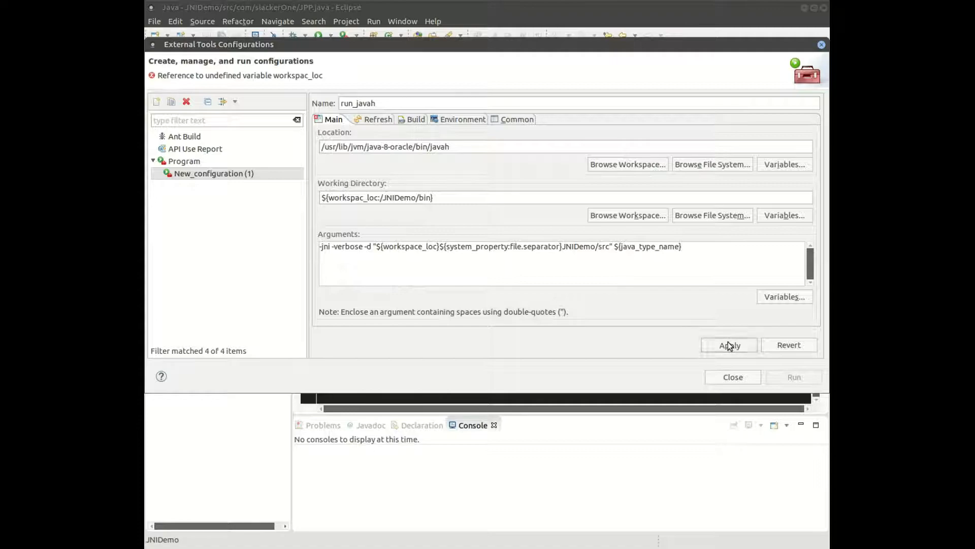
pyautogui.click(729, 344)
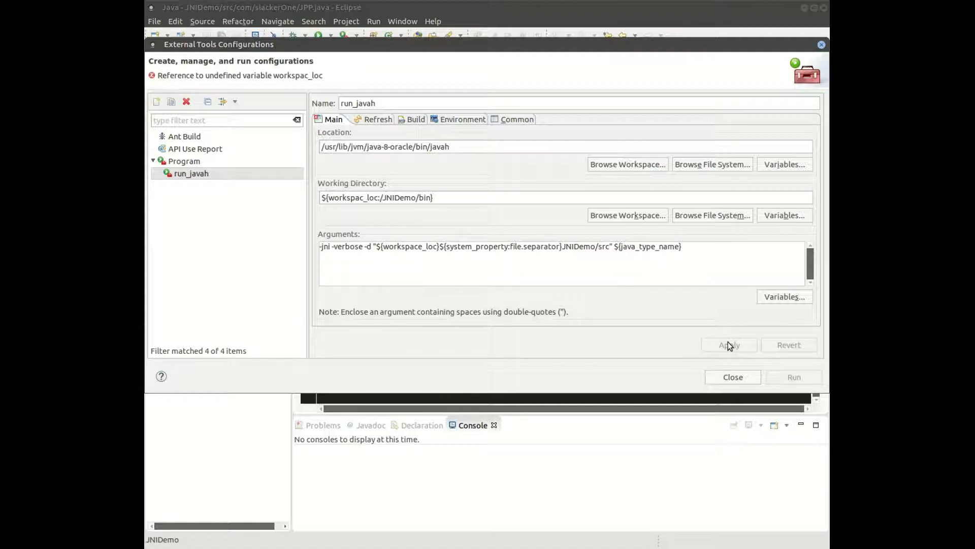
pyautogui.click(728, 345)
pyautogui.write('e')
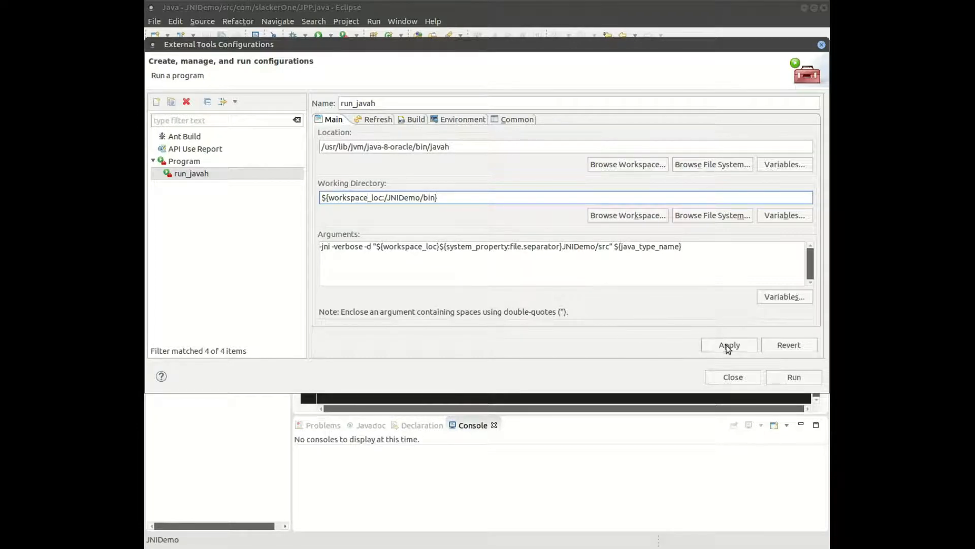
pyautogui.click(729, 344)
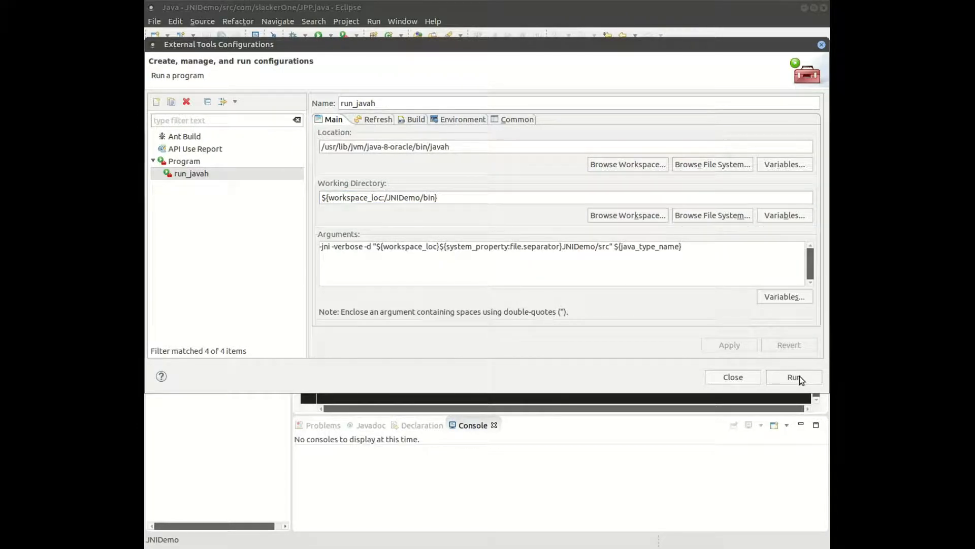
pyautogui.click(794, 377)
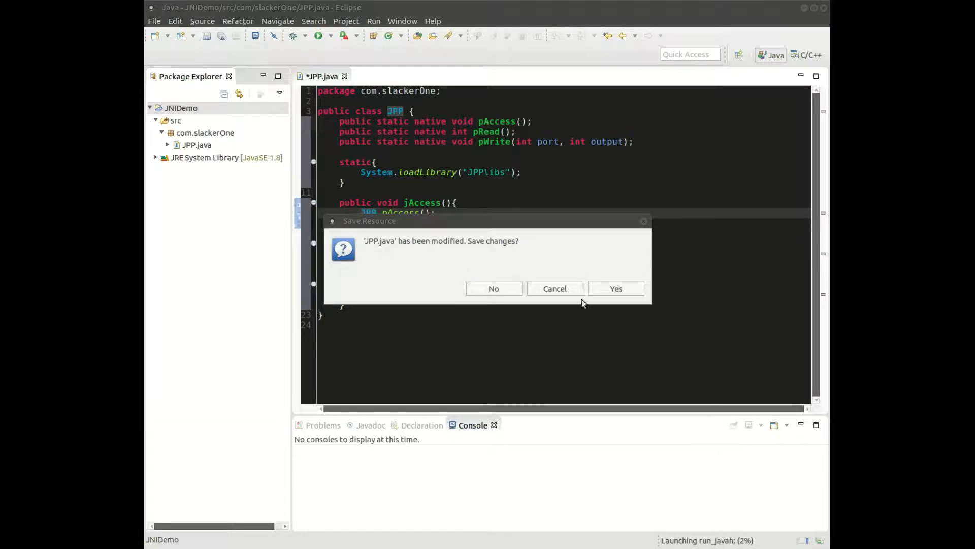
# - Save JPP.java, dismiss the 'not a Java element' launch error, and select JNIDemo
pyautogui.click(616, 288)
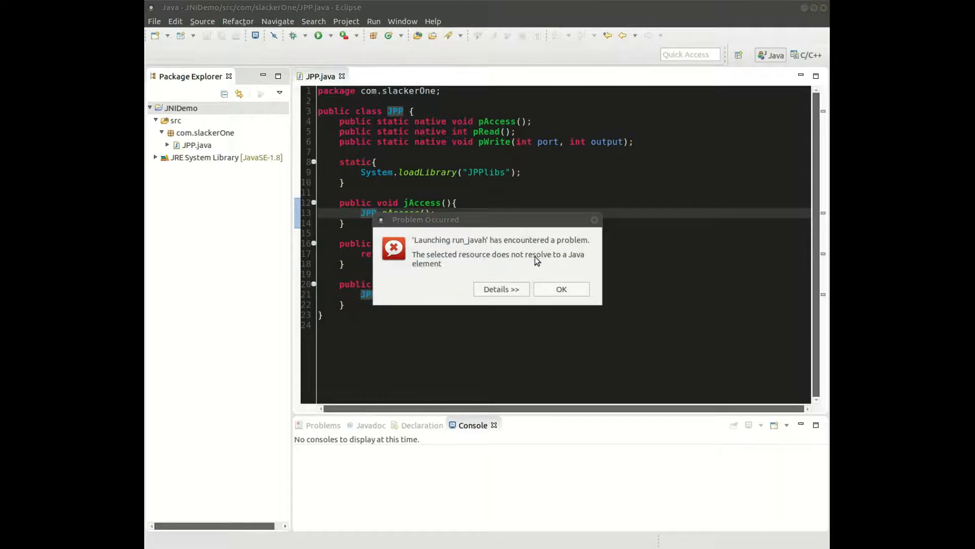
pyautogui.click(560, 289)
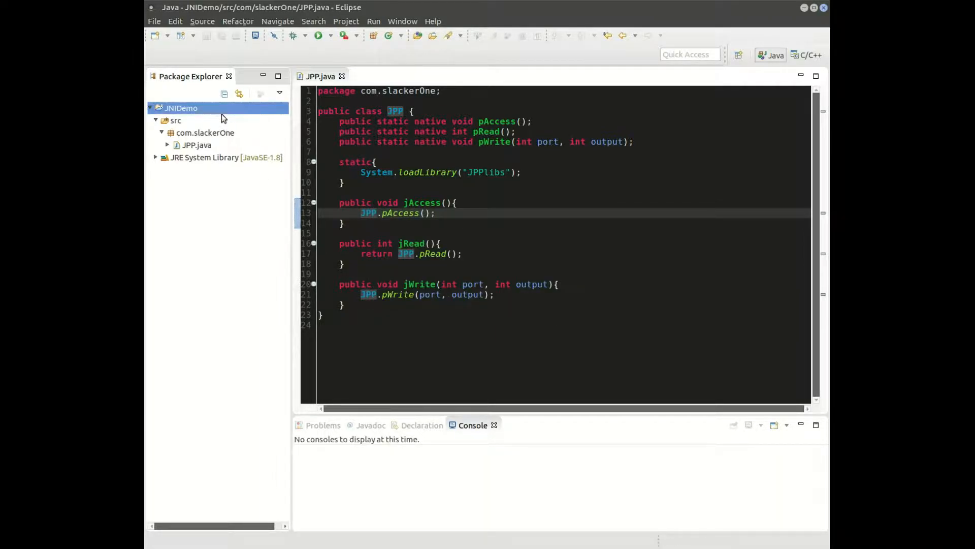
pyautogui.click(373, 22)
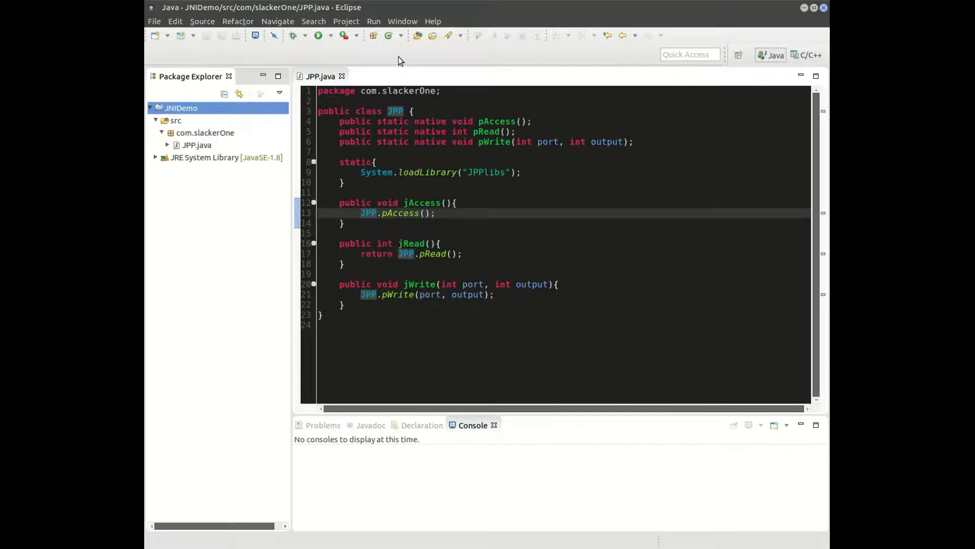
pyautogui.click(373, 22)
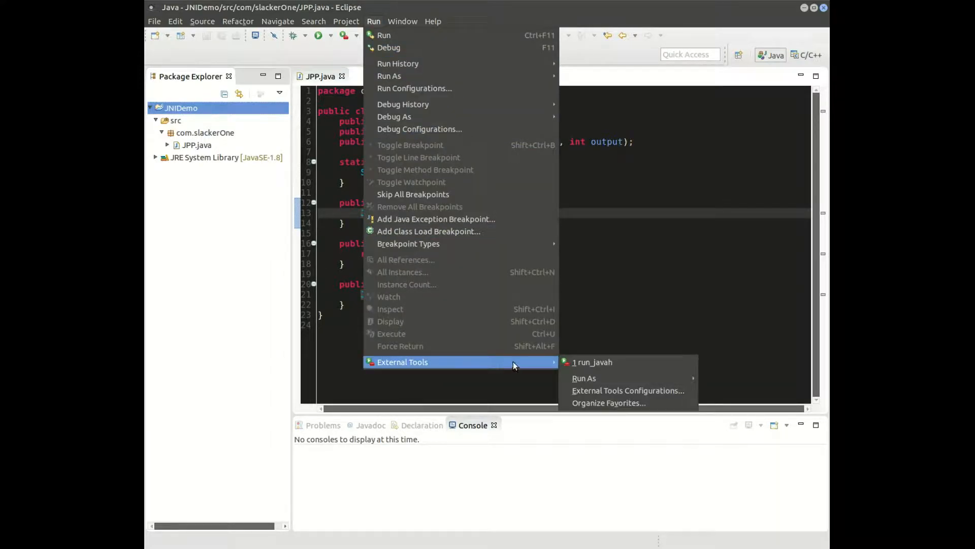
pyautogui.click(627, 390)
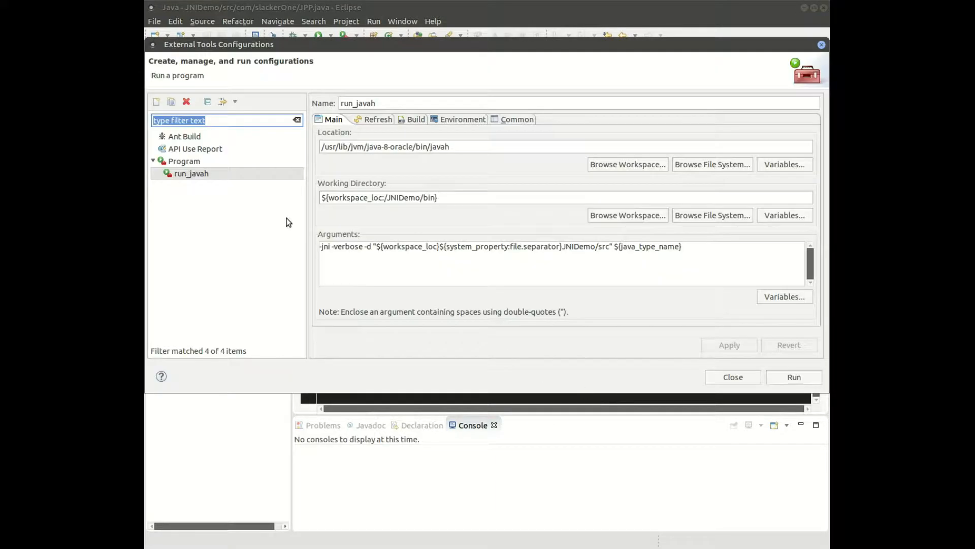
pyautogui.click(191, 172)
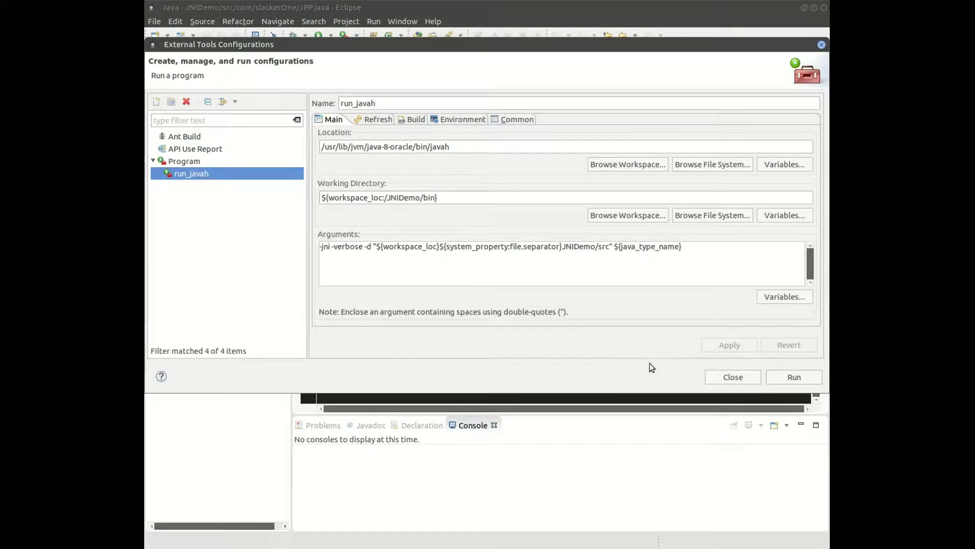
pyautogui.click(793, 377)
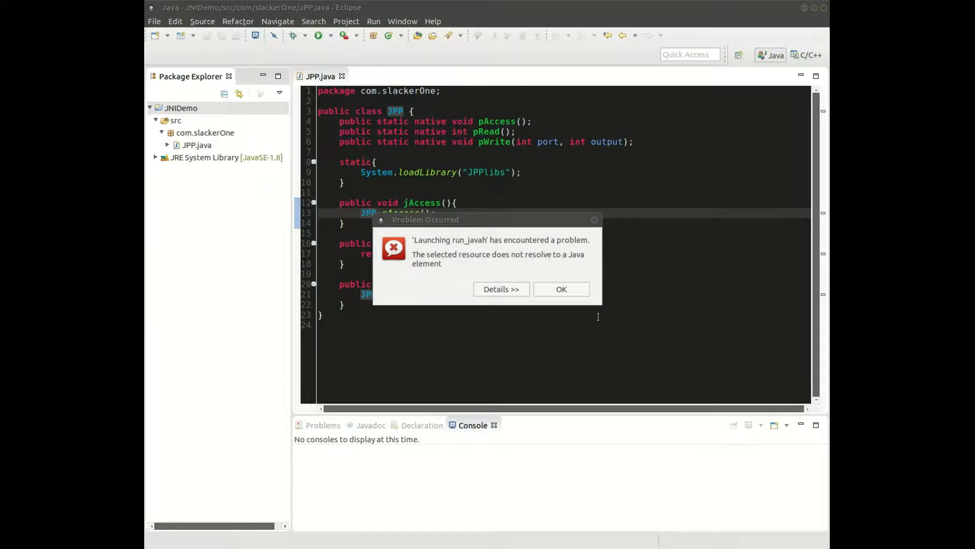
pyautogui.click(560, 289)
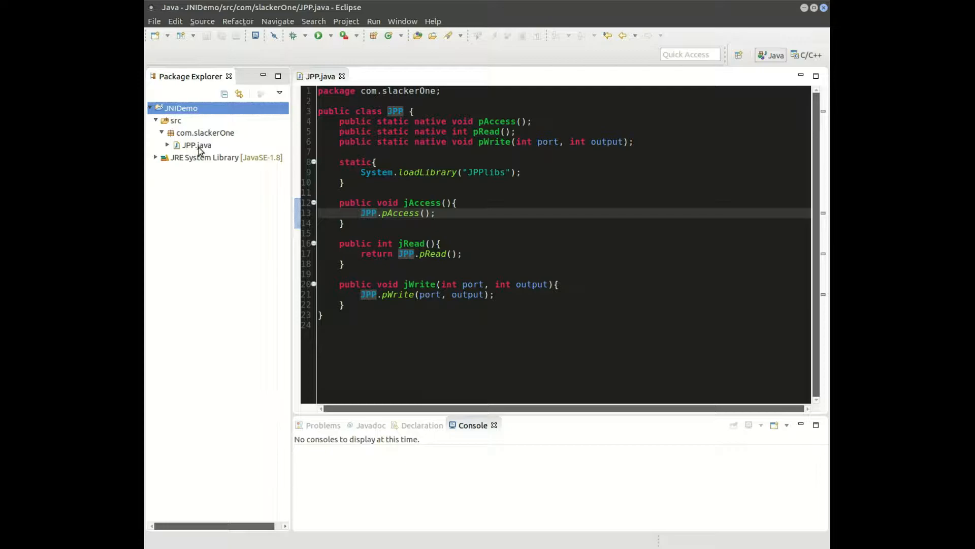
# - With JPP.java selected, launch run_javah from External Tools after dismissing the launch notice
pyautogui.click(197, 145)
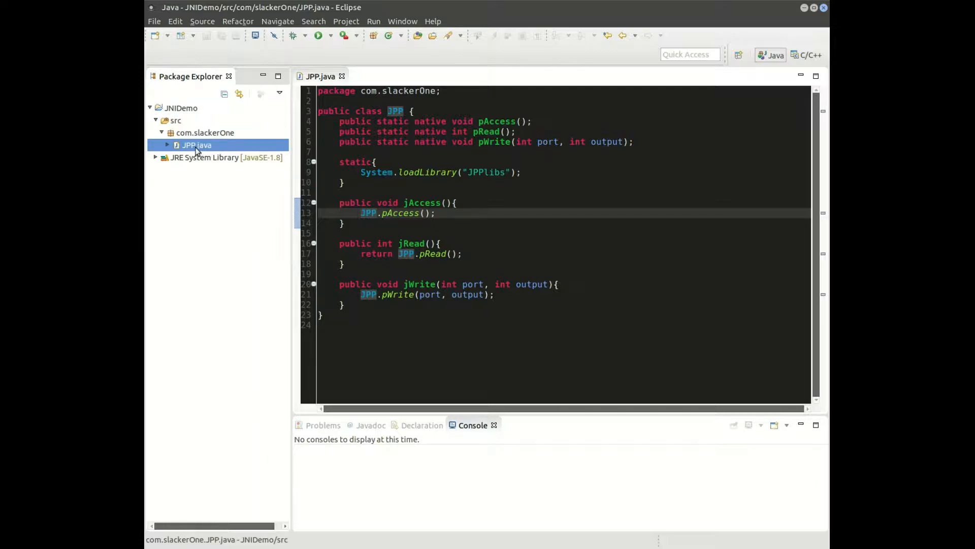
pyautogui.click(316, 35)
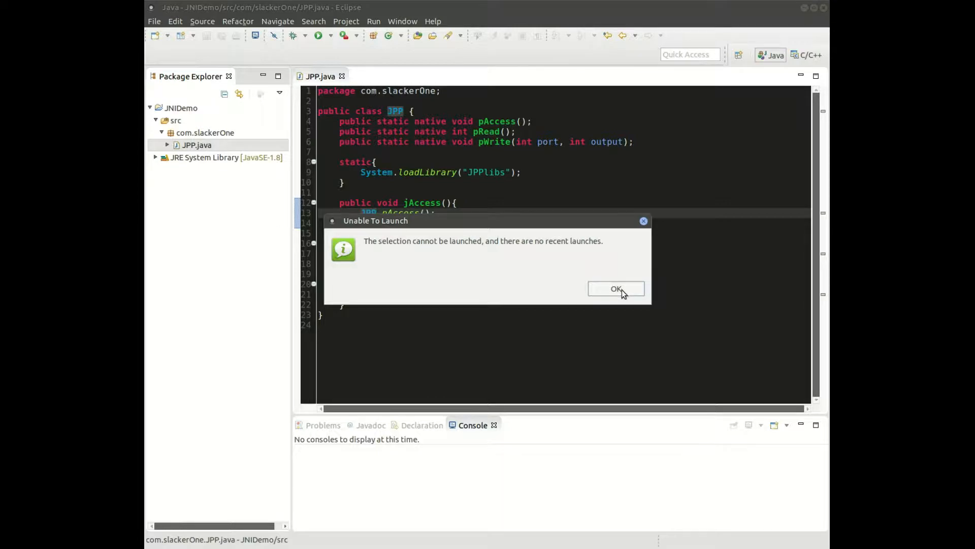
pyautogui.click(615, 288)
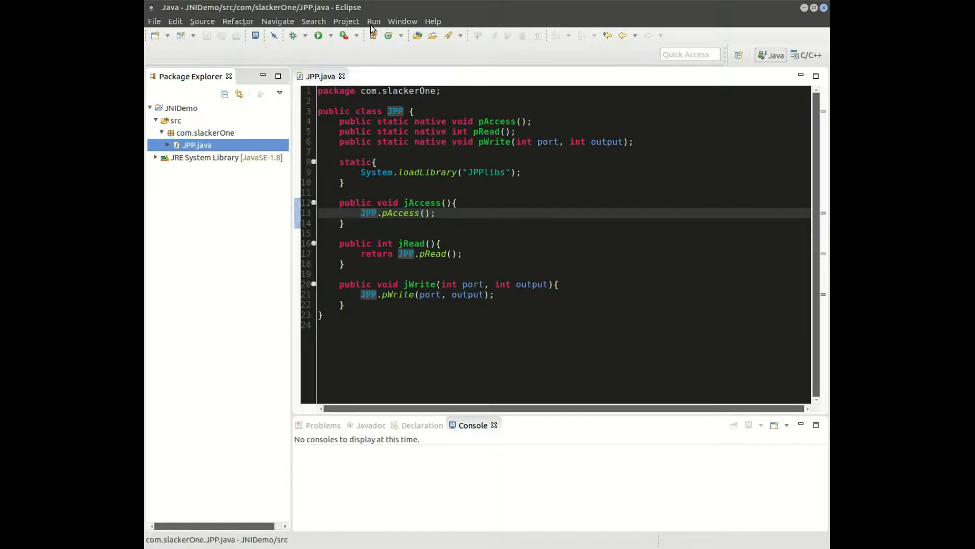
pyautogui.click(373, 22)
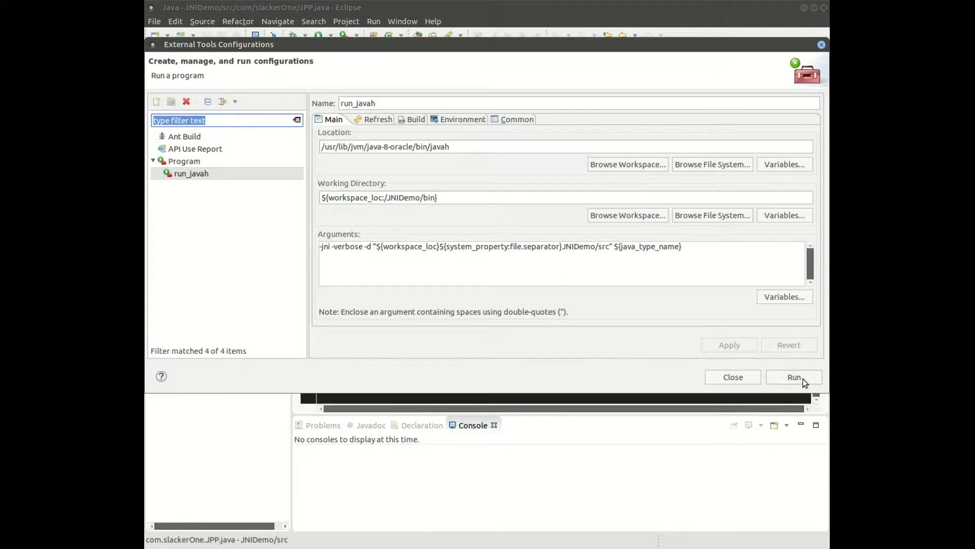
pyautogui.click(794, 377)
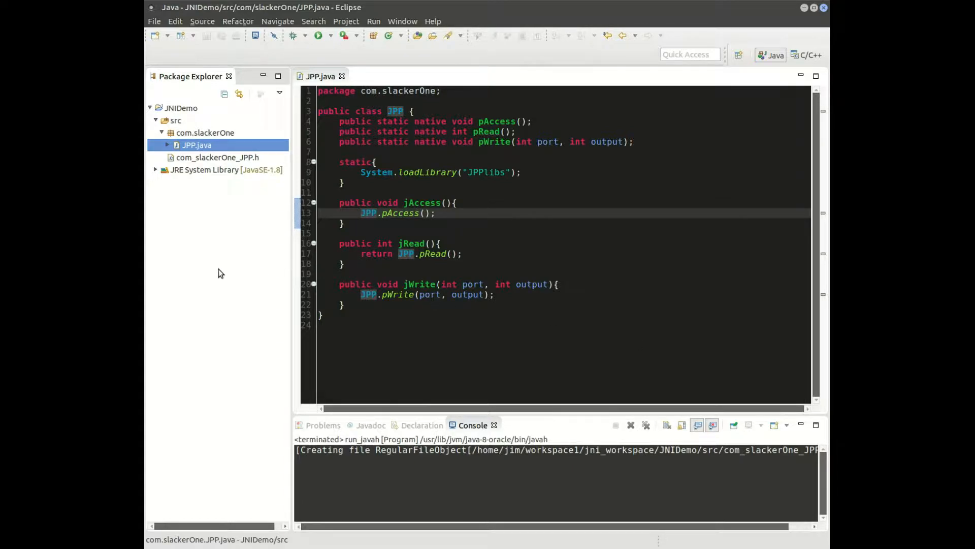
pyautogui.moveTo(180, 214)
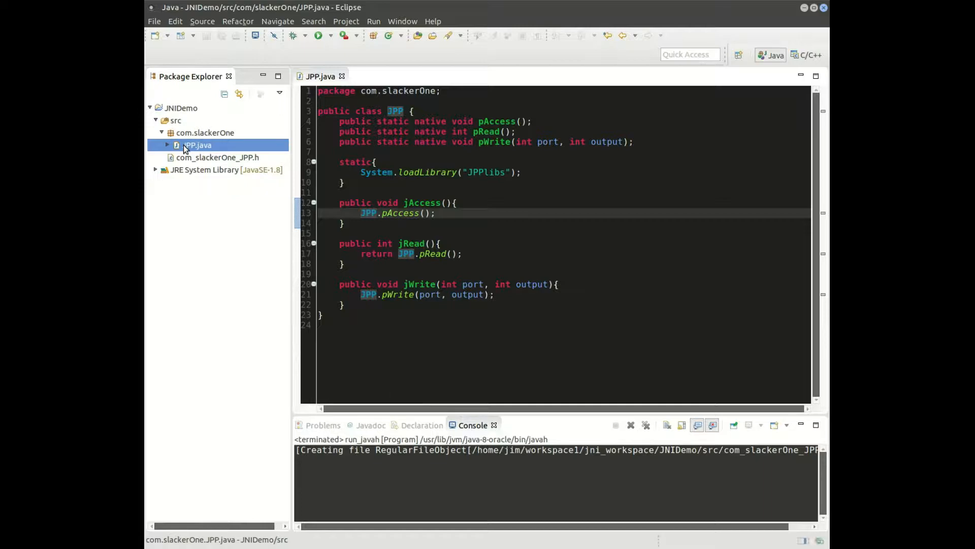
# - Select the generated com_slackerOne_JPP.h in JNIDemo's src folder to verify it
pyautogui.click(181, 108)
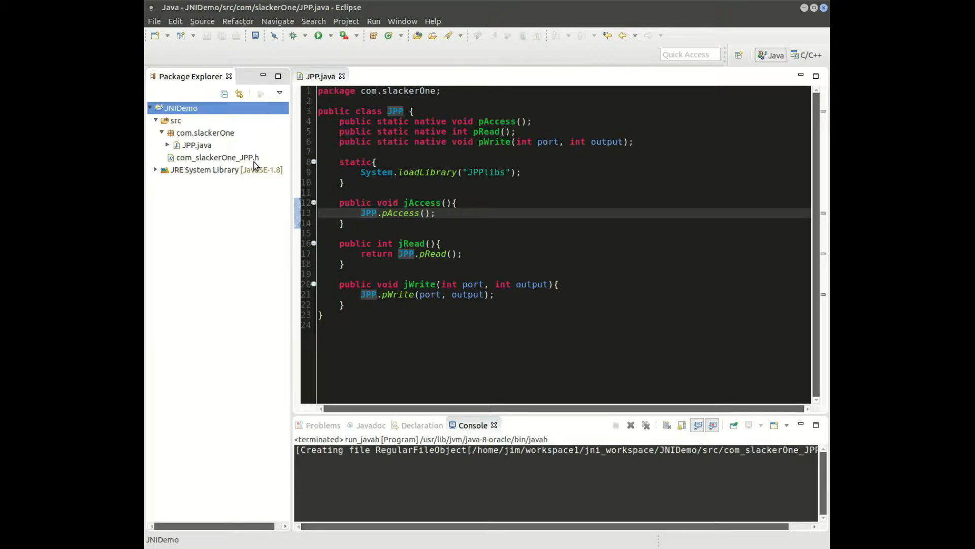
pyautogui.moveTo(269, 168)
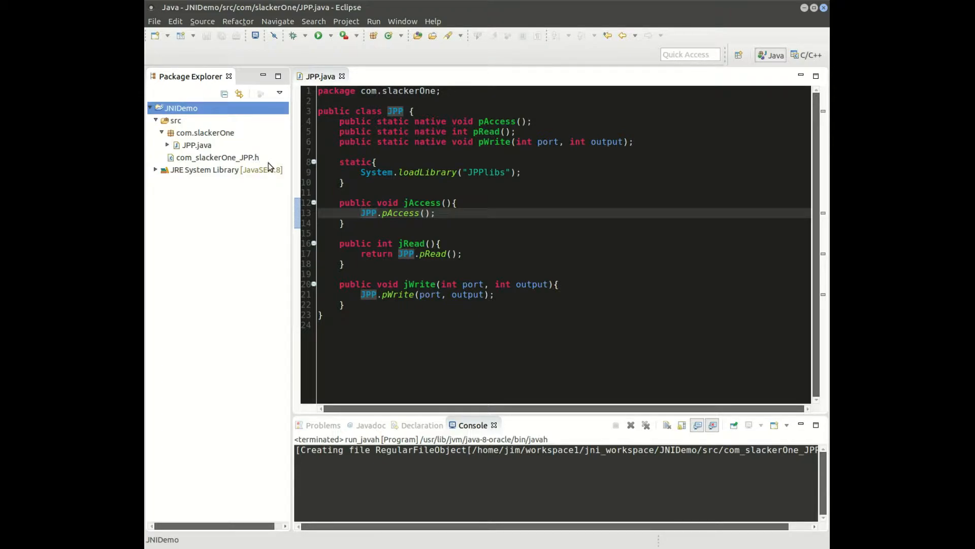